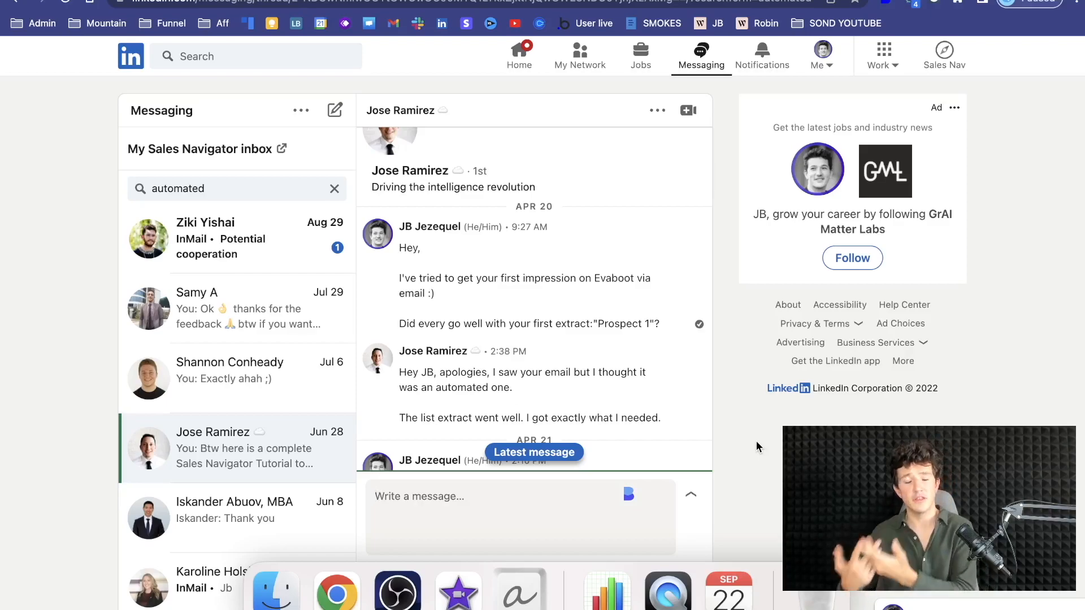
mouse_move(554, 312)
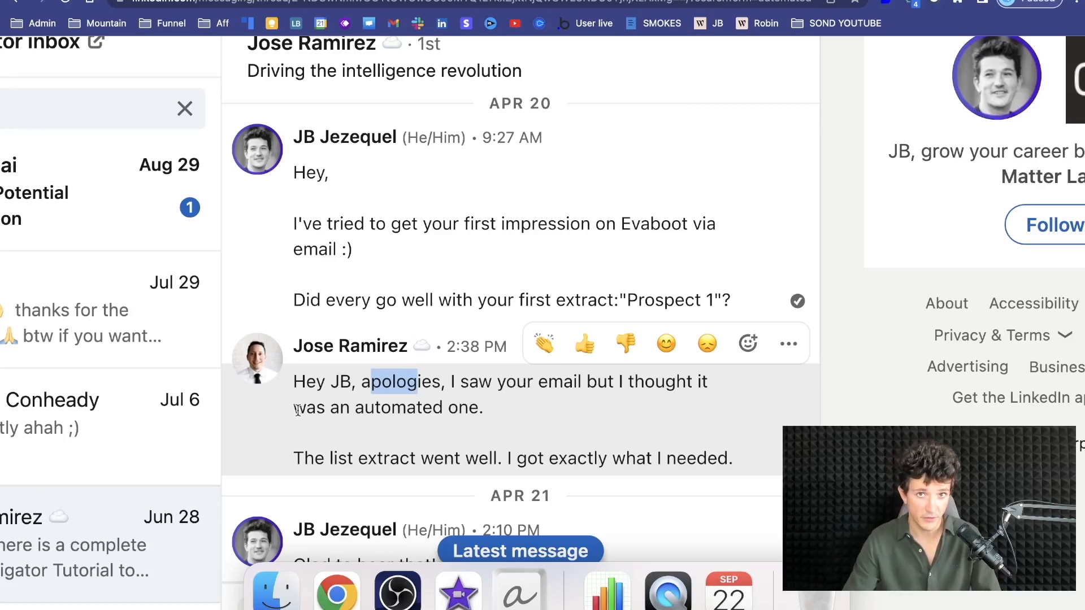
Show the Linkedin + Email templates, then switch the gallery to the Linkedin-only category
scroll("down", 3)
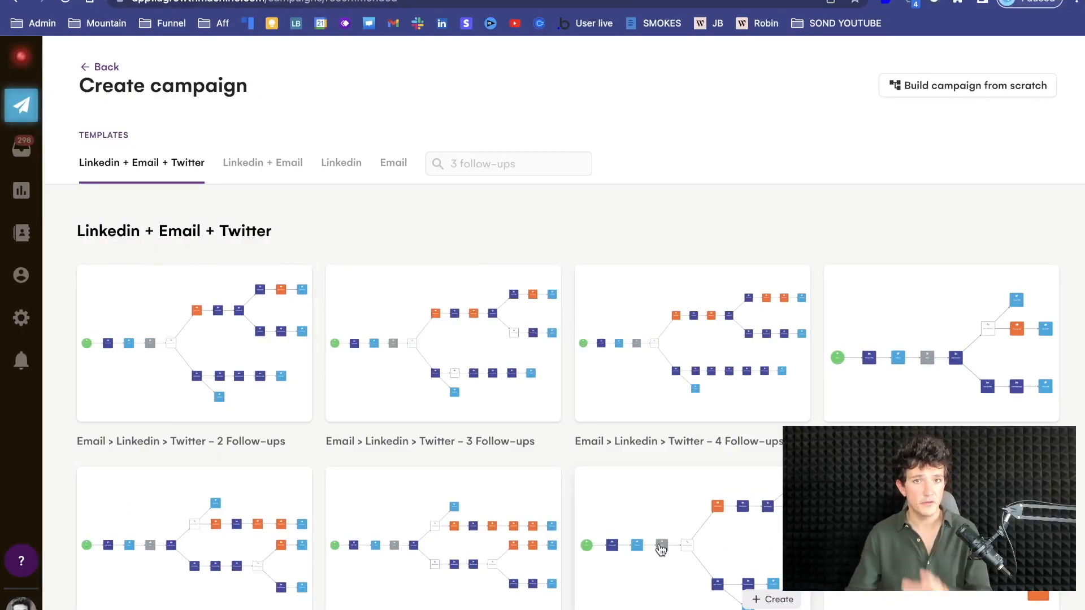
left_click(262, 162)
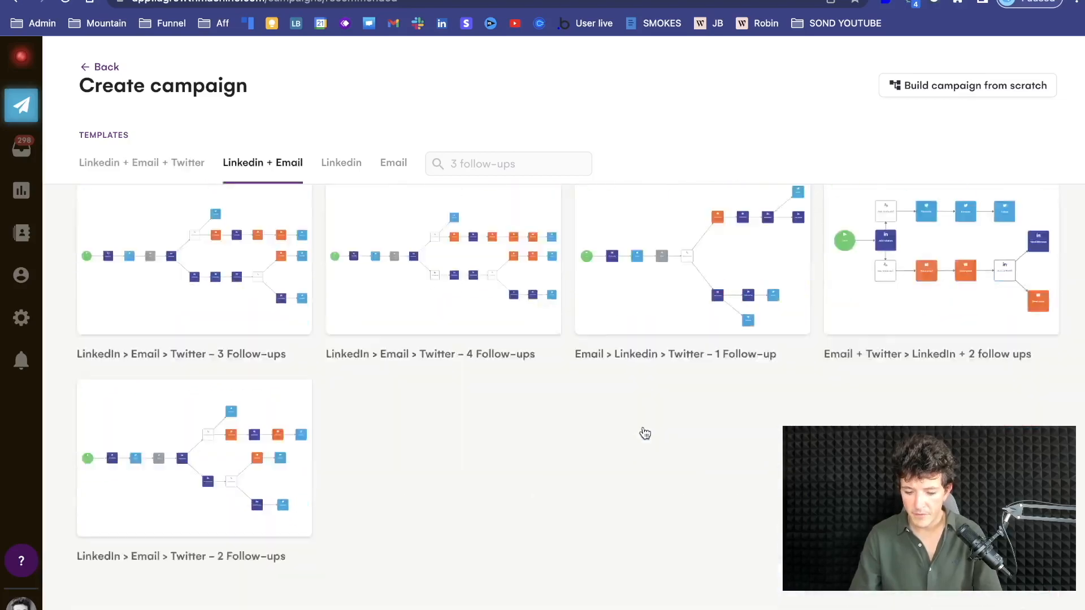
left_click(340, 162)
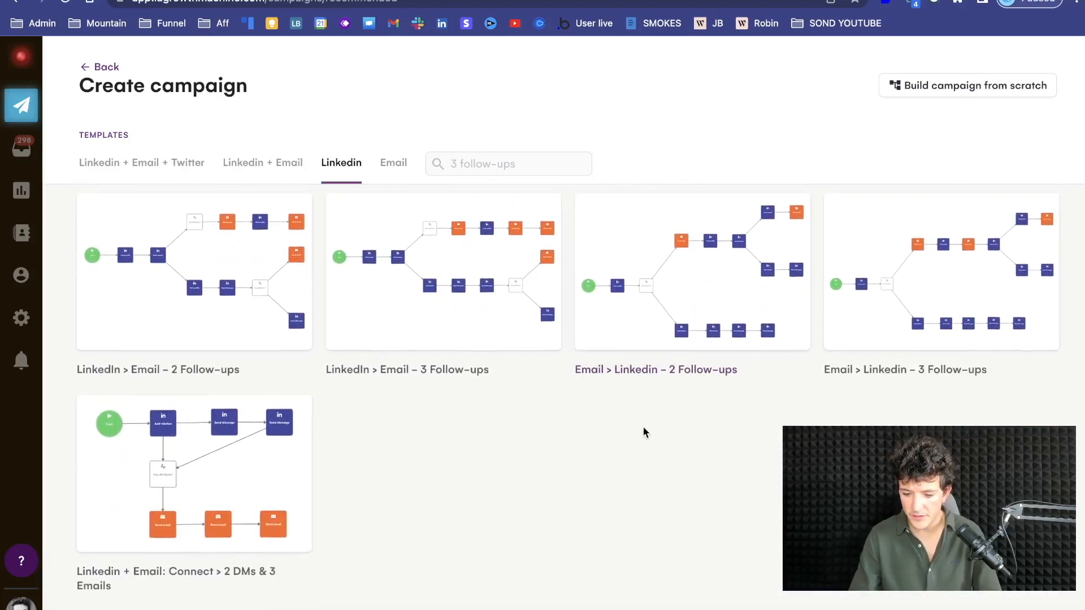
mouse_move(960, 297)
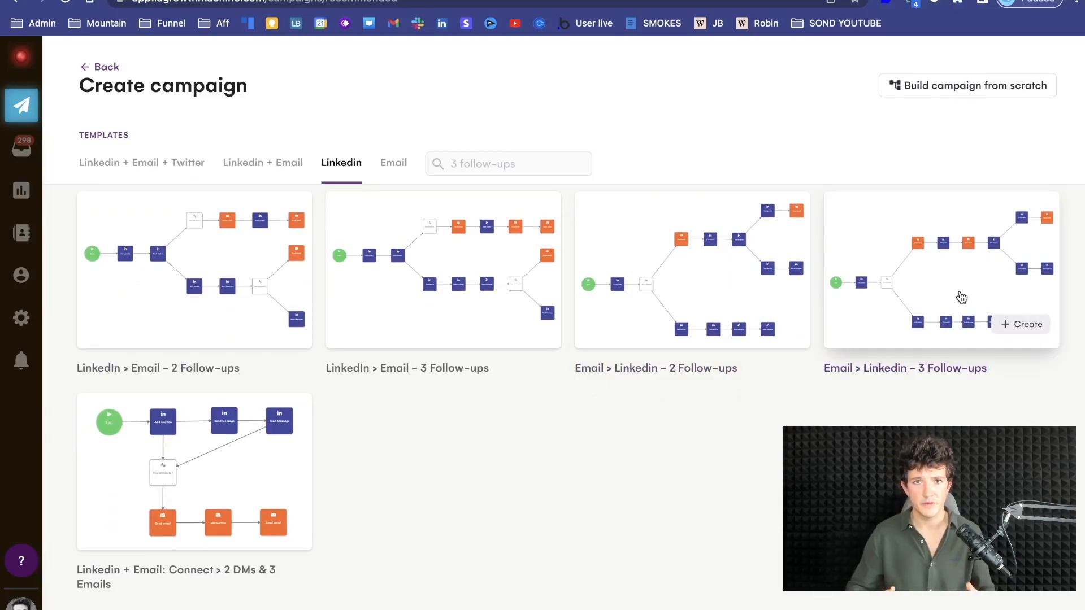
left_click(1019, 325)
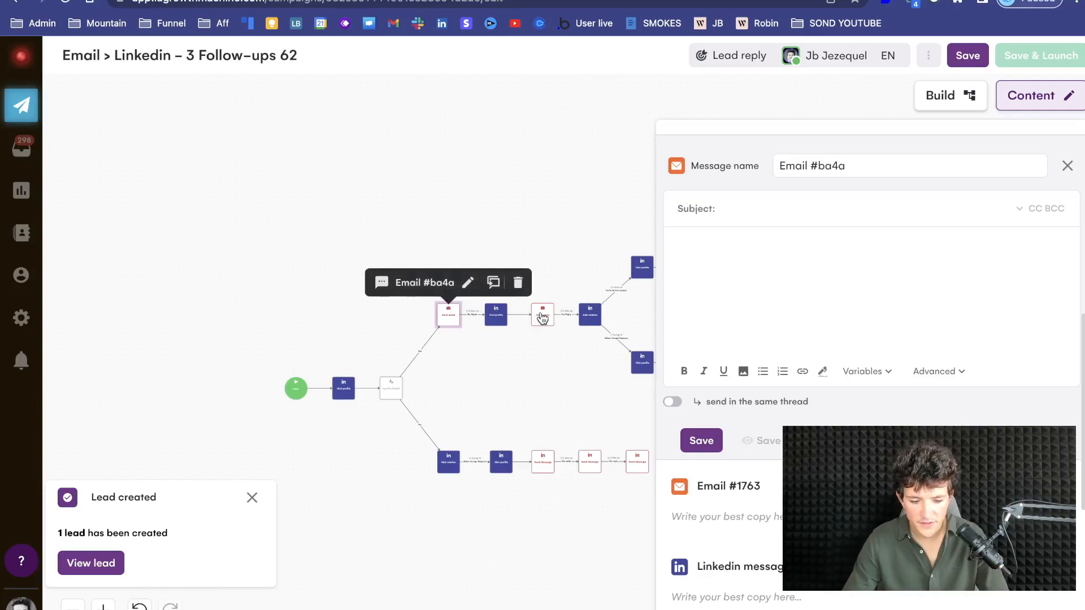
Insert the firstname personalization variable into the first email's body
left_click(542, 462)
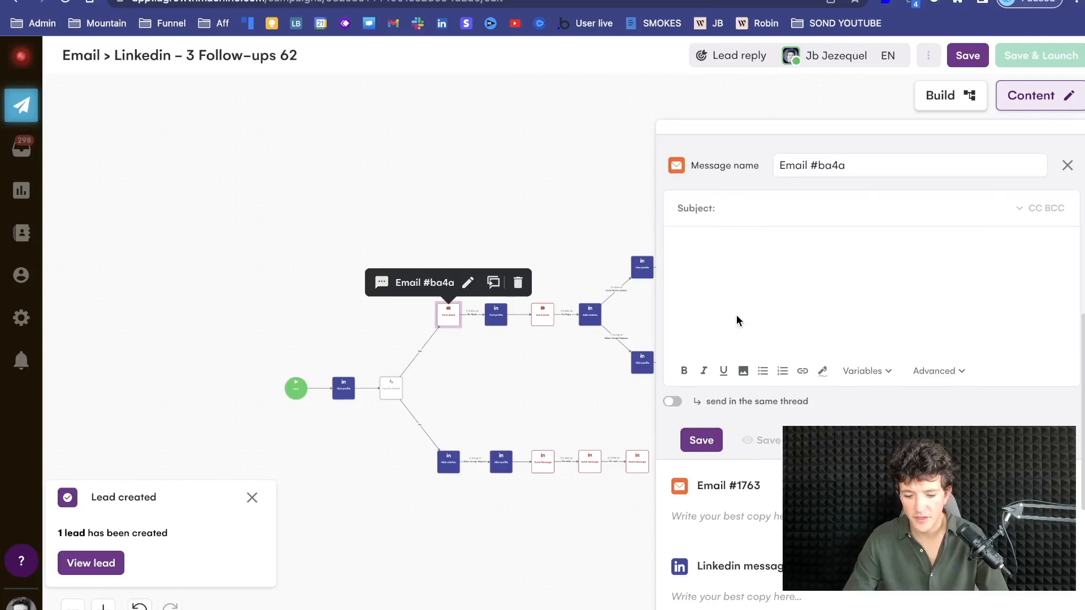
mouse_move(851, 394)
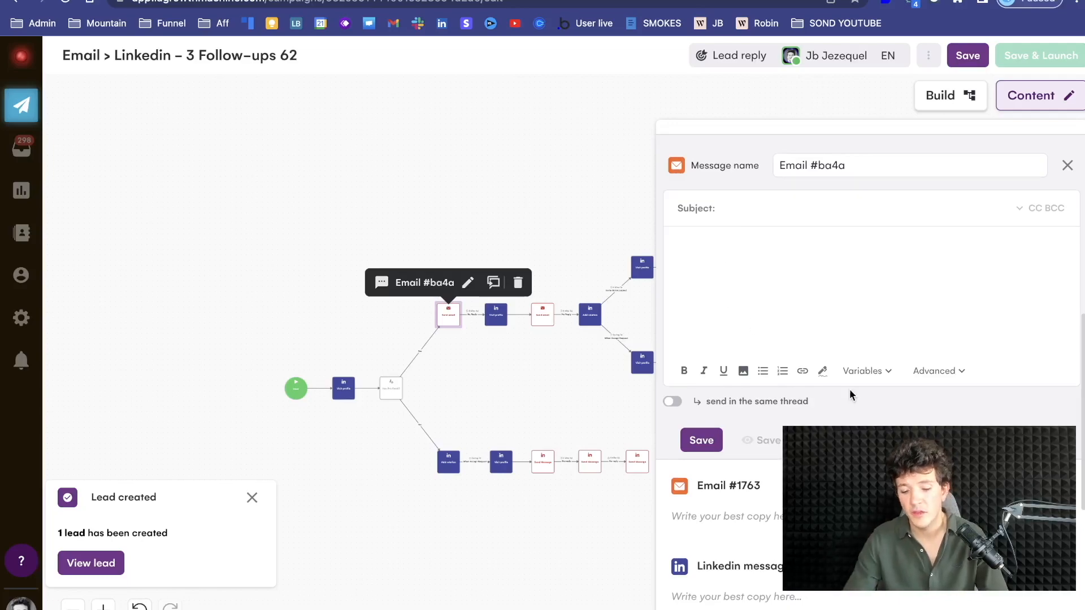
left_click(862, 371)
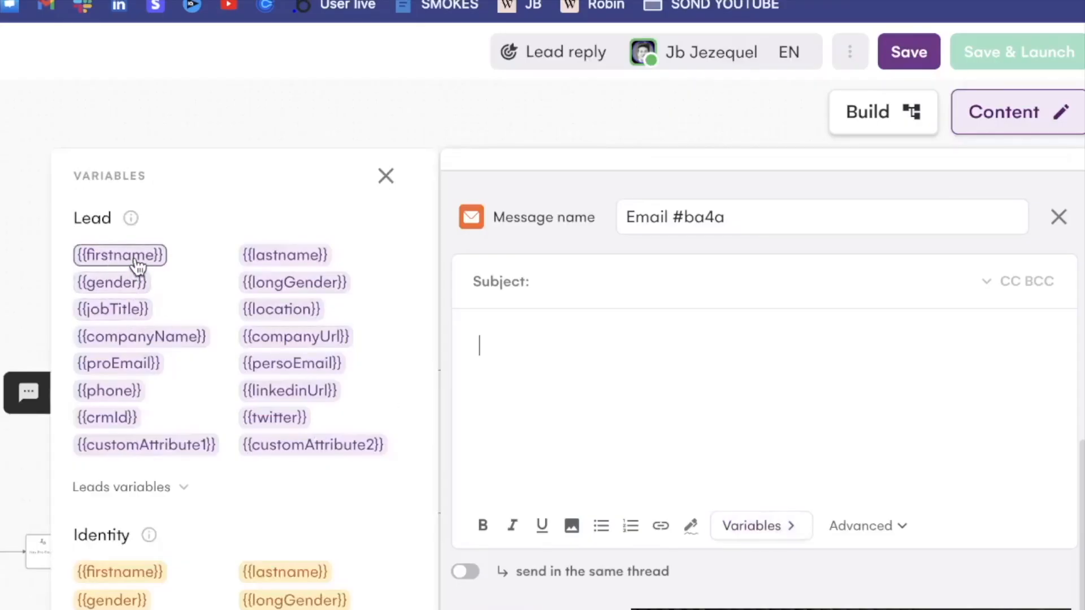
left_click(119, 254)
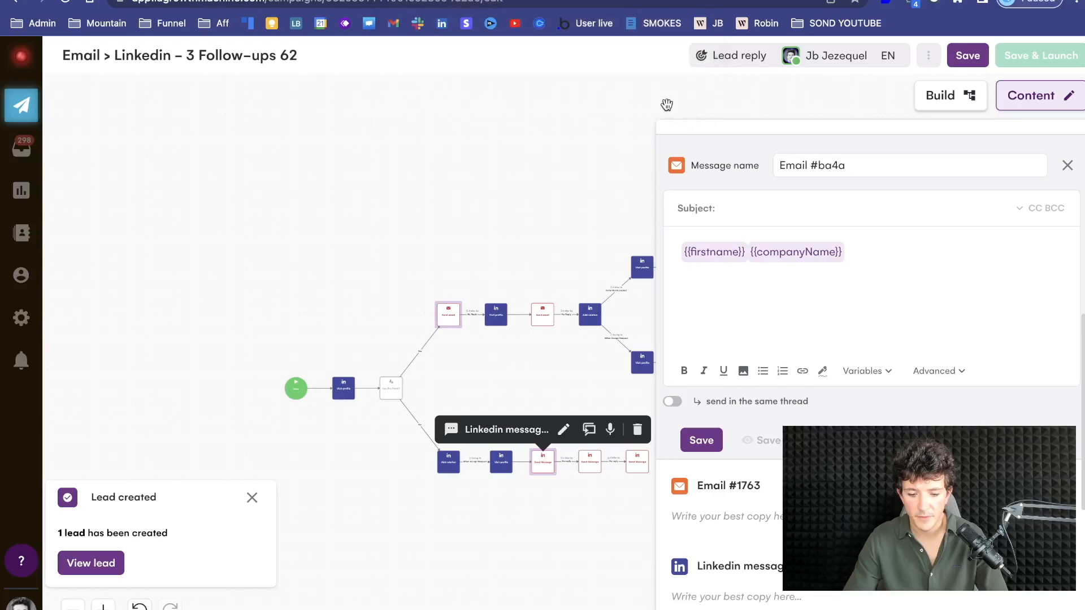
Leave the email for another message node and discard the unsaved changes
left_click(1068, 165)
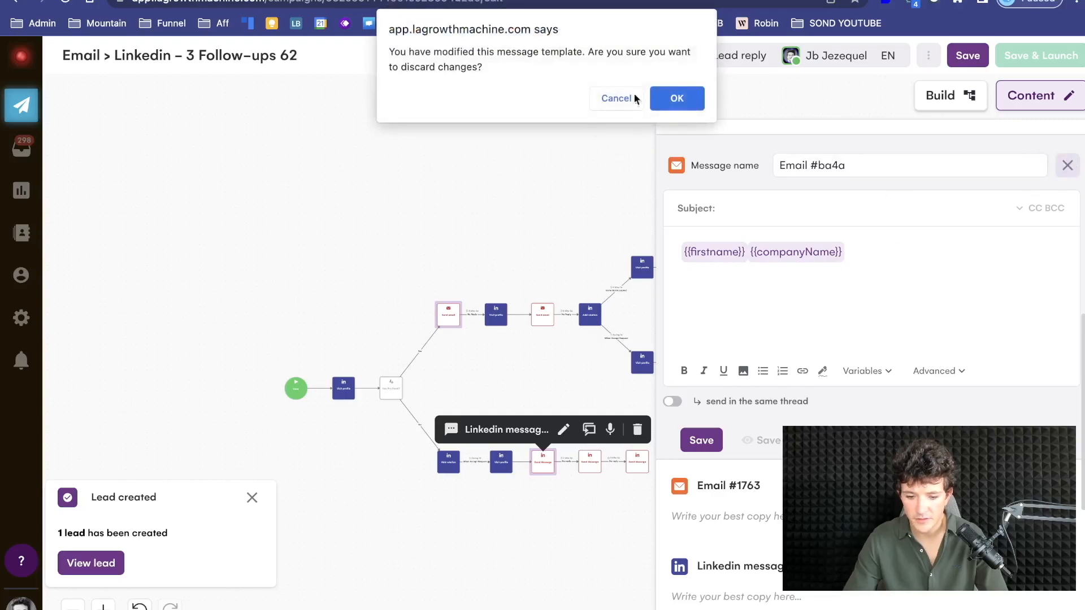
left_click(676, 98)
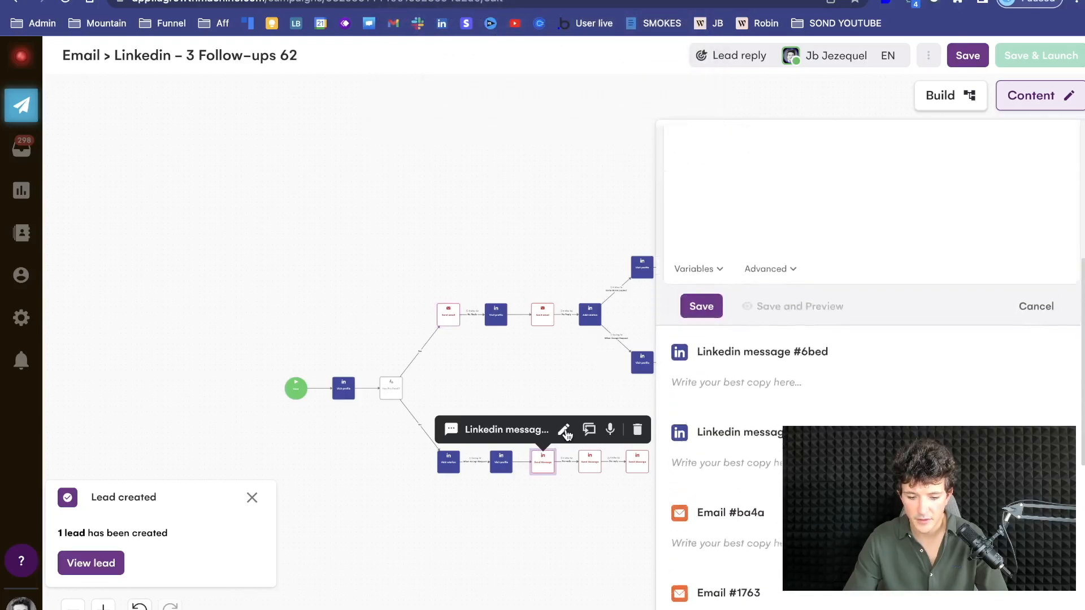
left_click(565, 429)
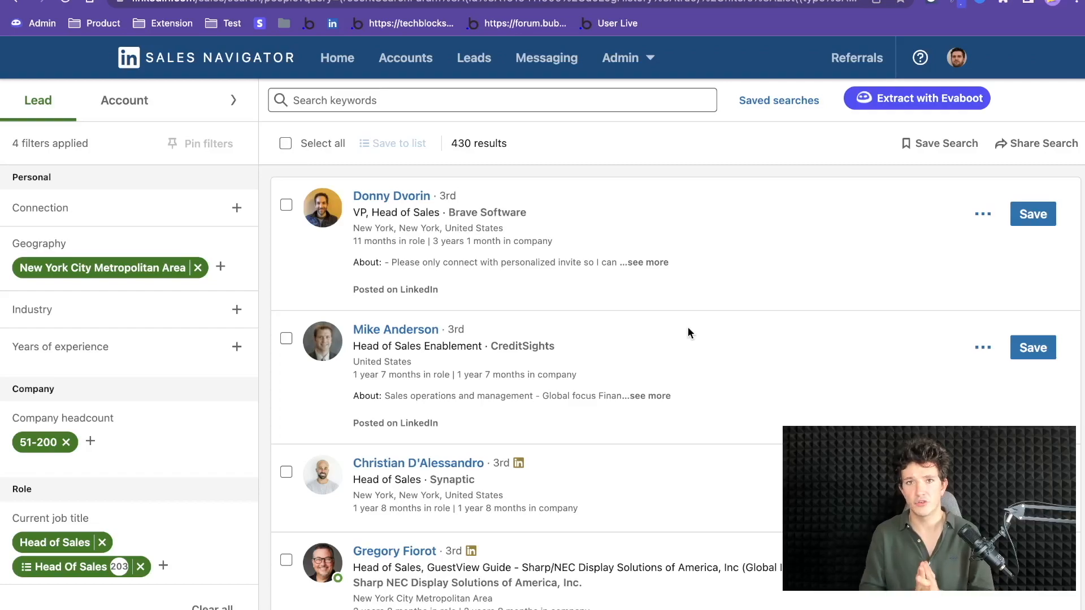
mouse_move(338, 230)
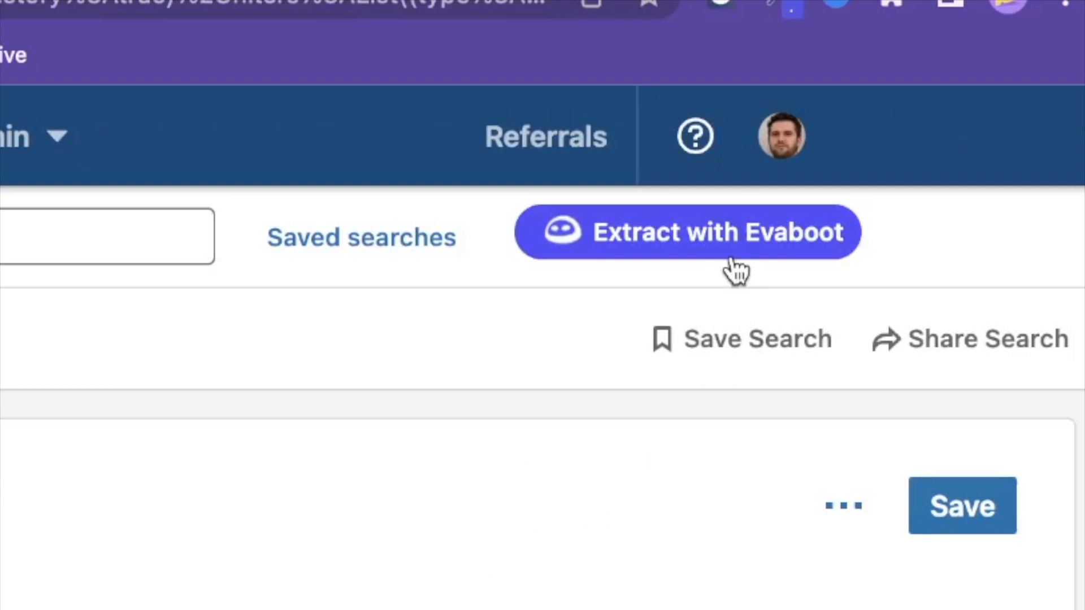
mouse_move(726, 257)
type("Head of S")
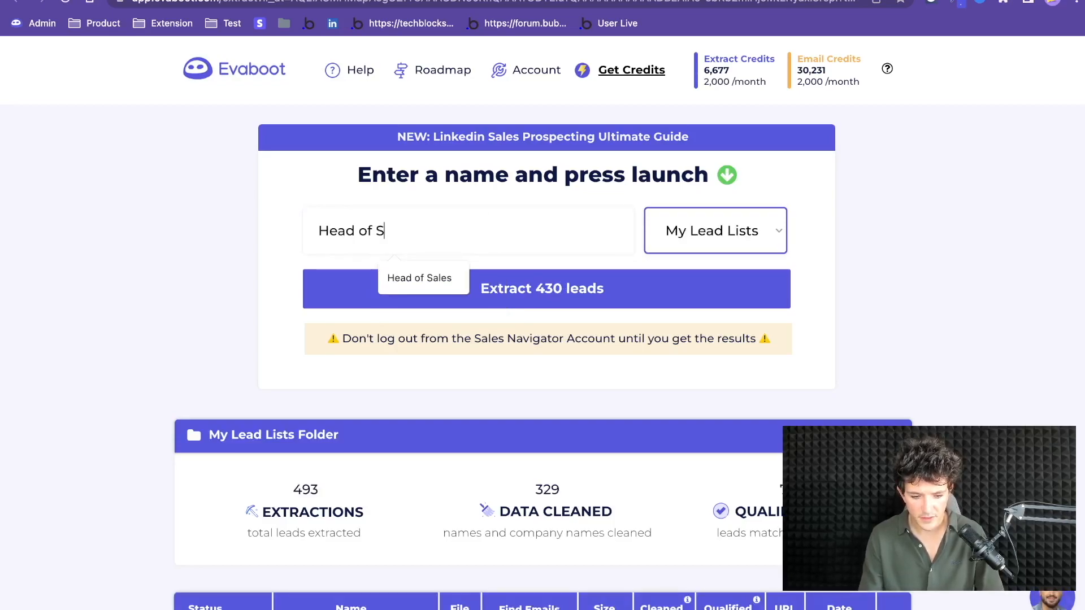
Name the extraction 'Head of Sales - NYC Test' and start extracting its 430 leads
type("ales - NY")
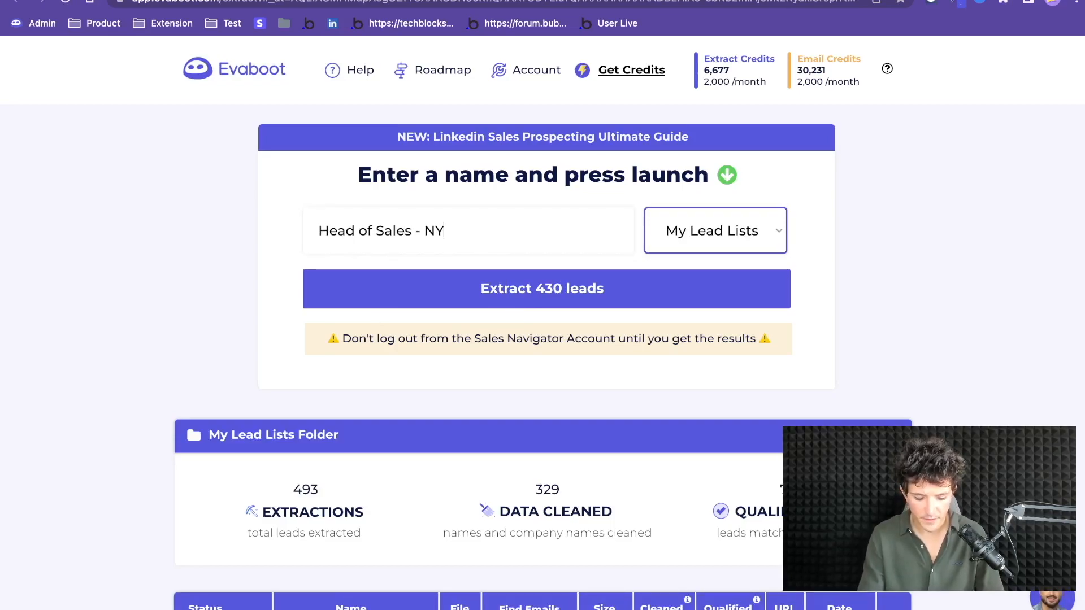
type("C Test")
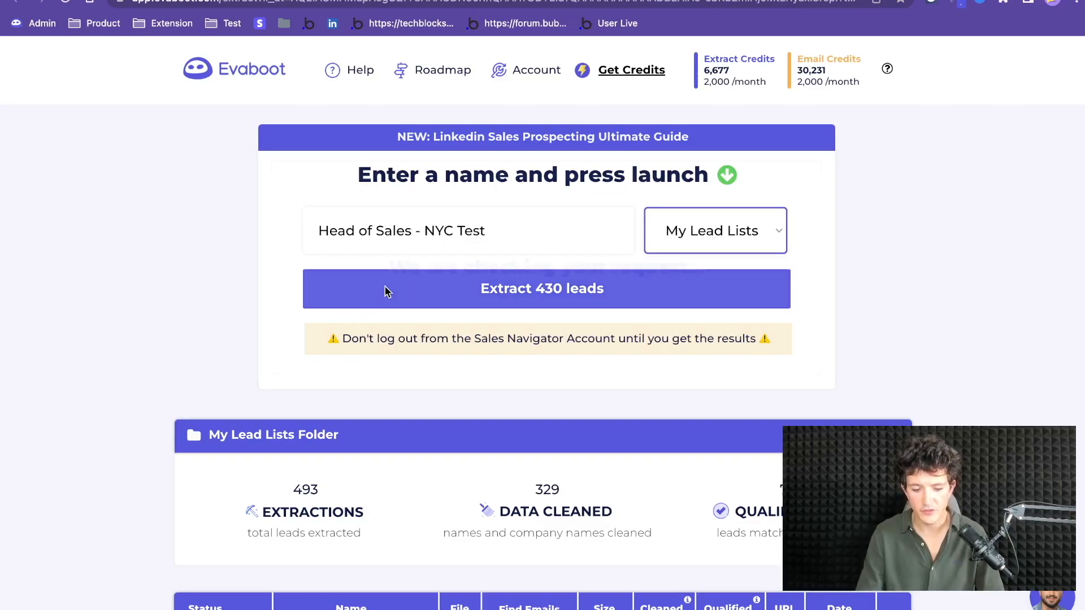
left_click(541, 288)
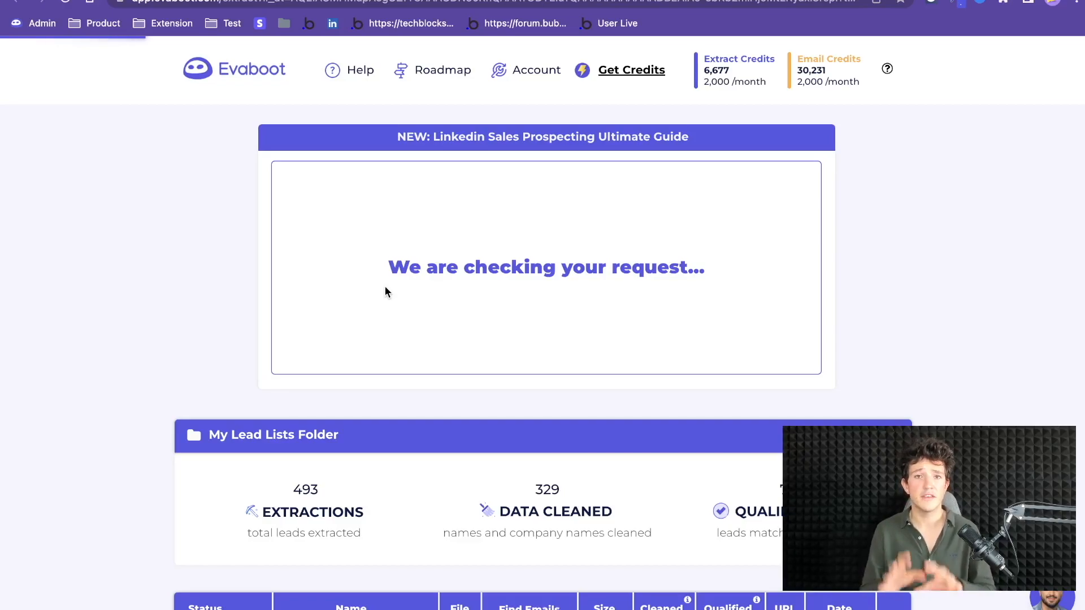
Review the My Lead Lists Folder table with the finished Head of Sales - NYC list
scroll("down", 3)
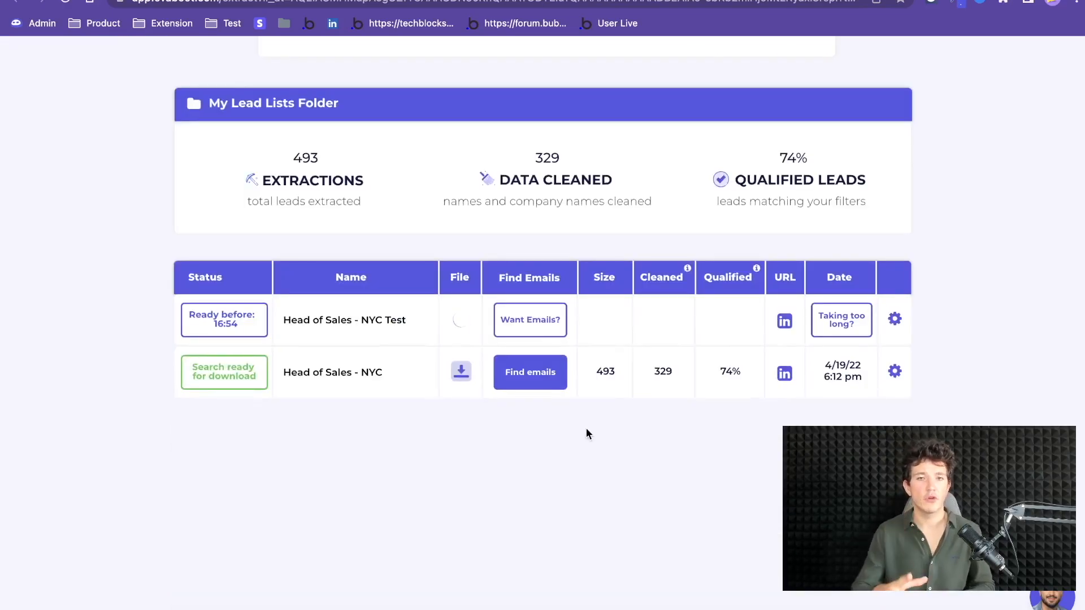
mouse_move(682, 387)
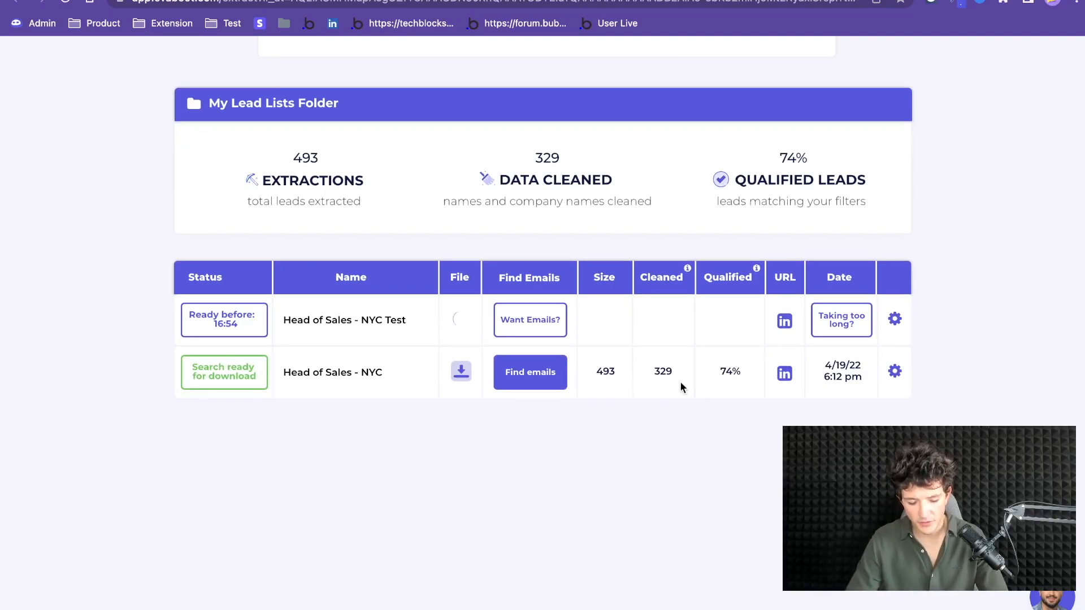
mouse_move(663, 288)
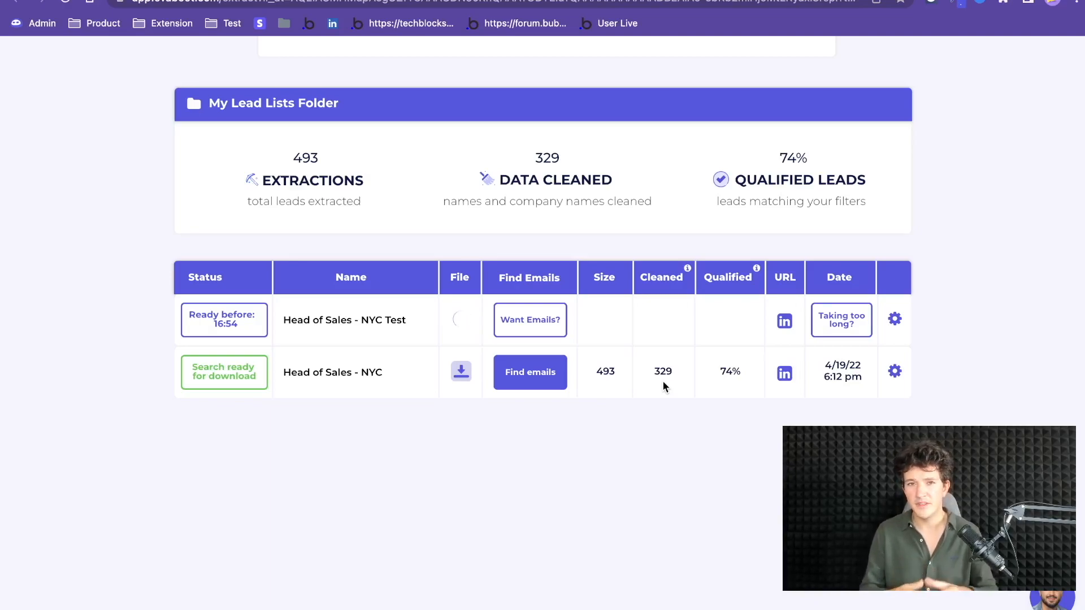
scroll("up", 3)
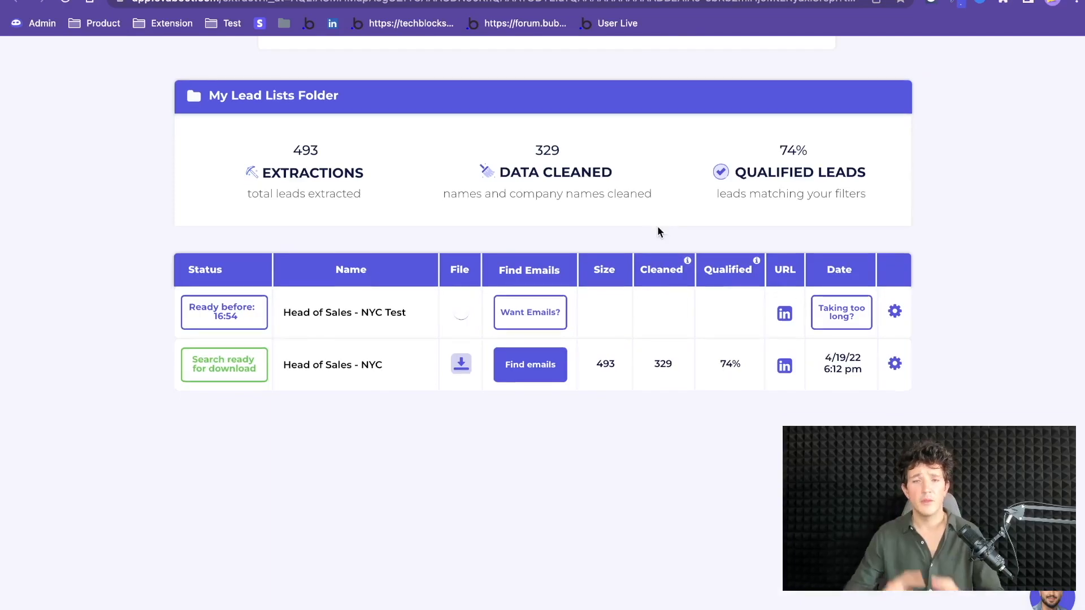
mouse_move(664, 286)
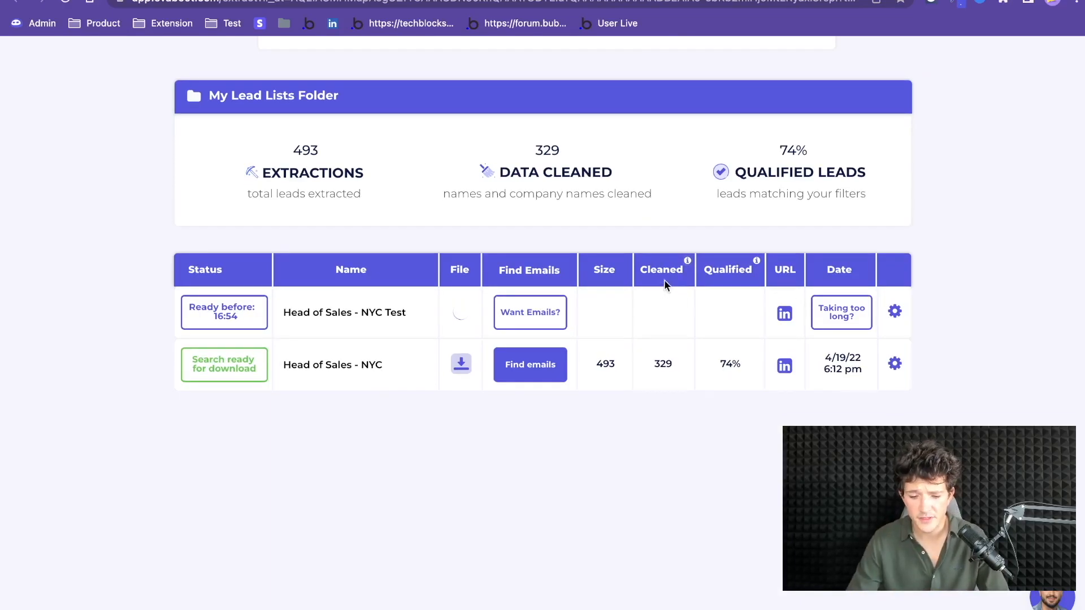
Open the Helpdesk article on Cleaned cells and view its name-cleaning examples
left_click(688, 261)
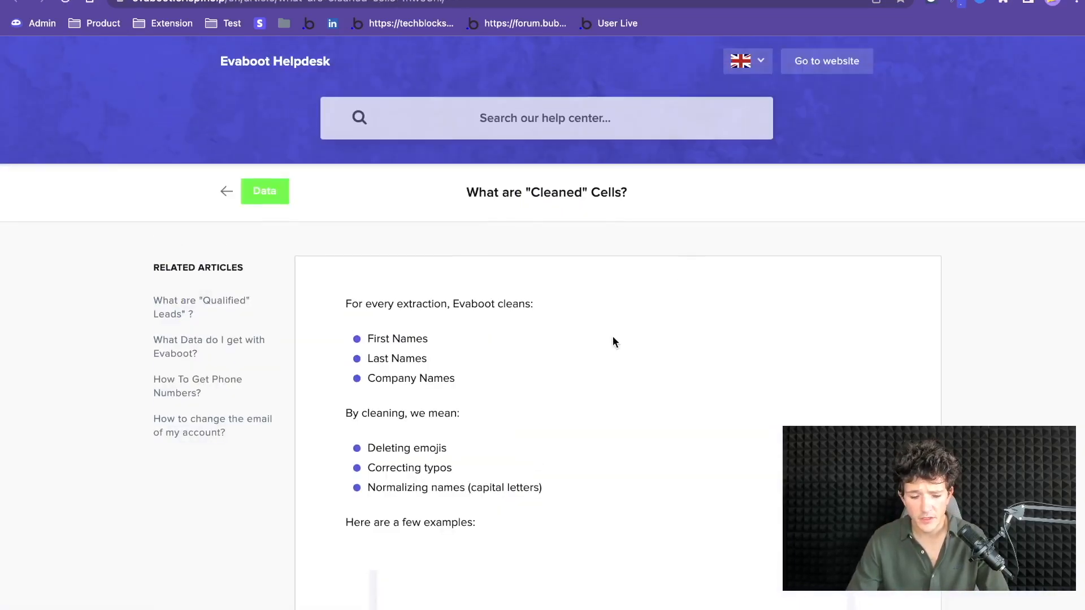
scroll("down", 3)
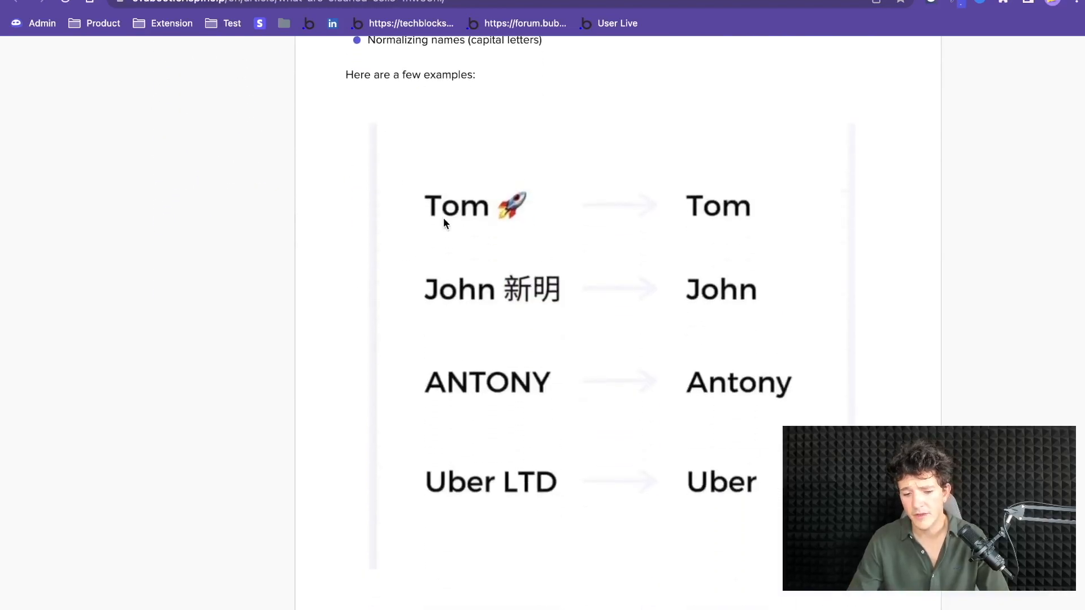
mouse_move(569, 297)
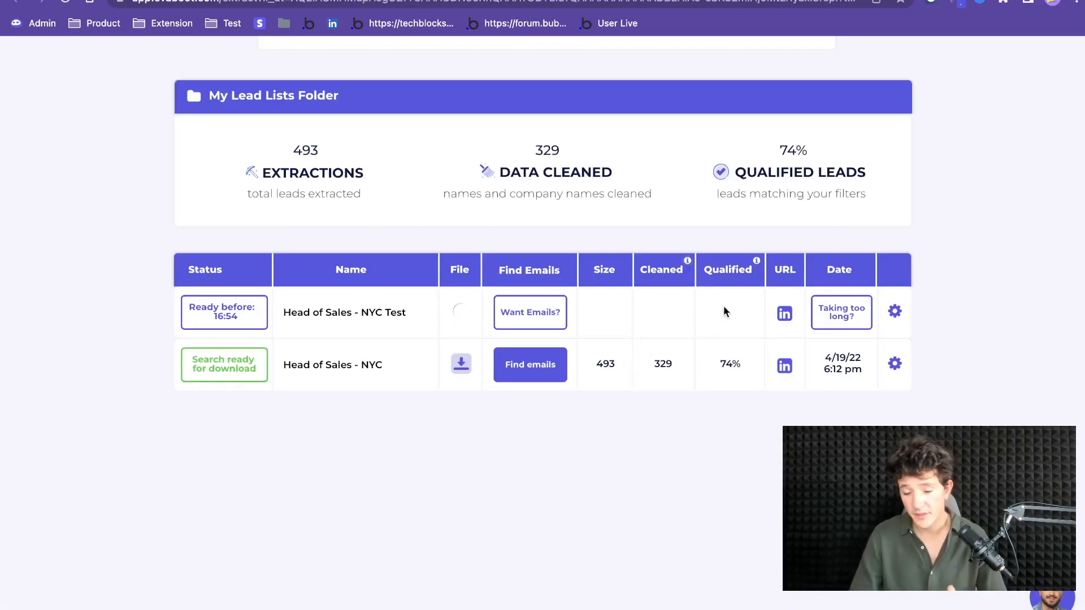
mouse_move(737, 348)
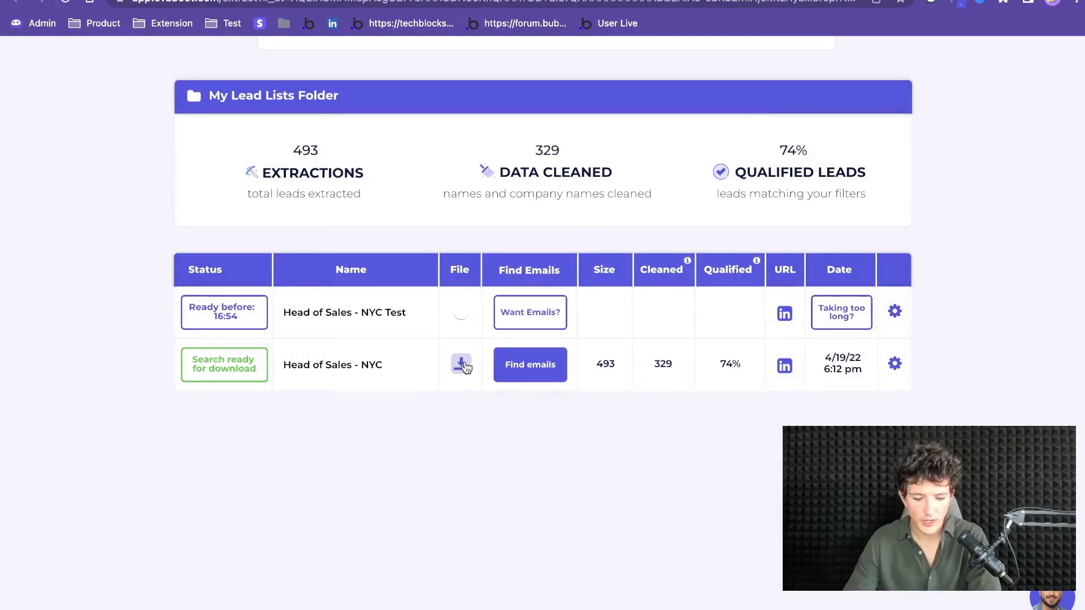
Download the Head of Sales - NYC lead file and open it in Numbers
left_click(460, 365)
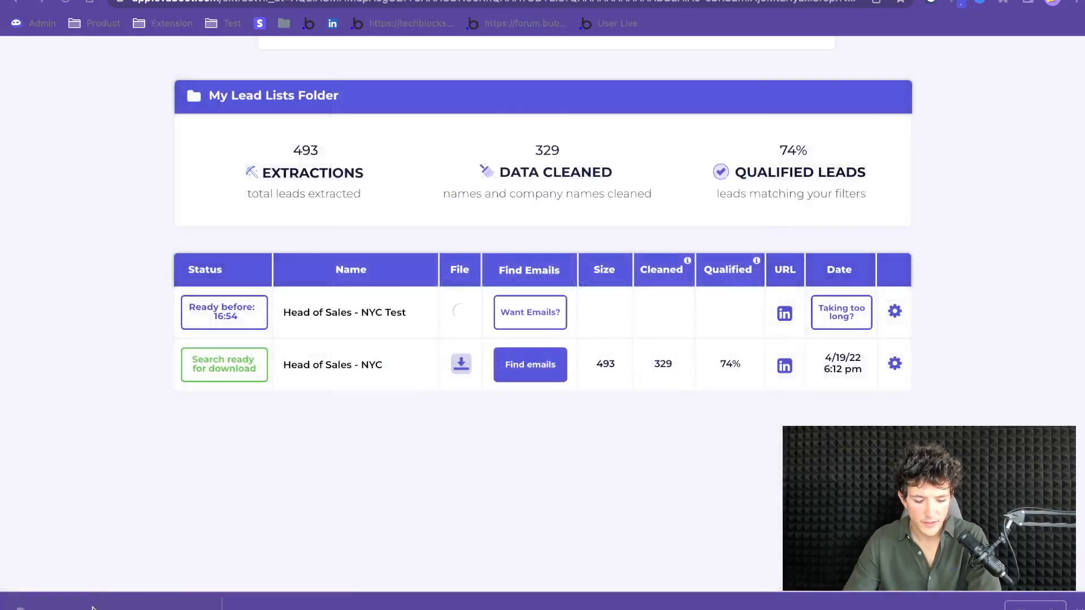
left_click(460, 365)
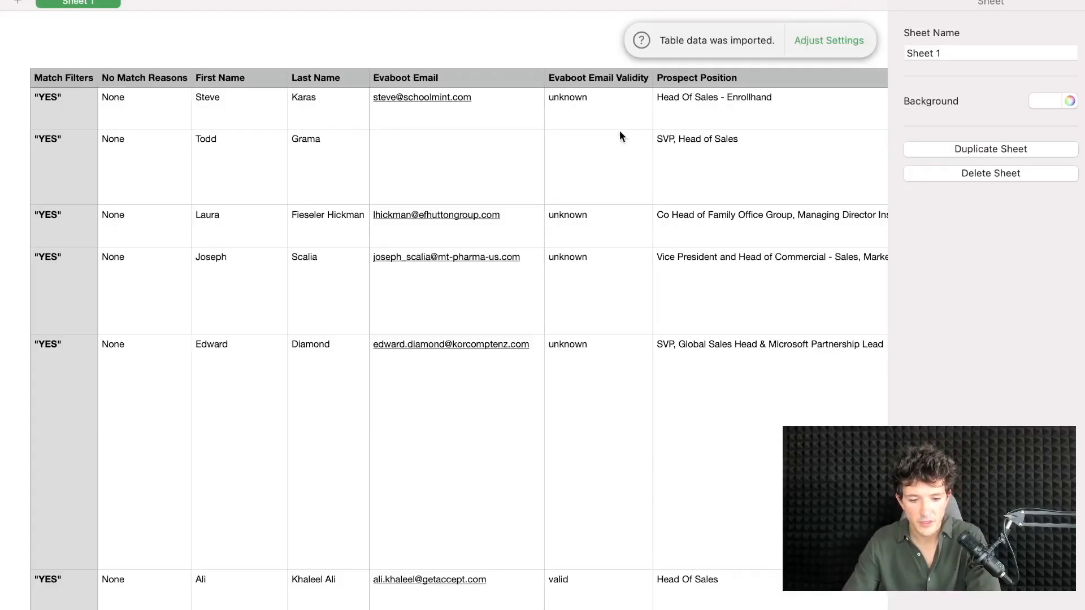
scroll("down", 3)
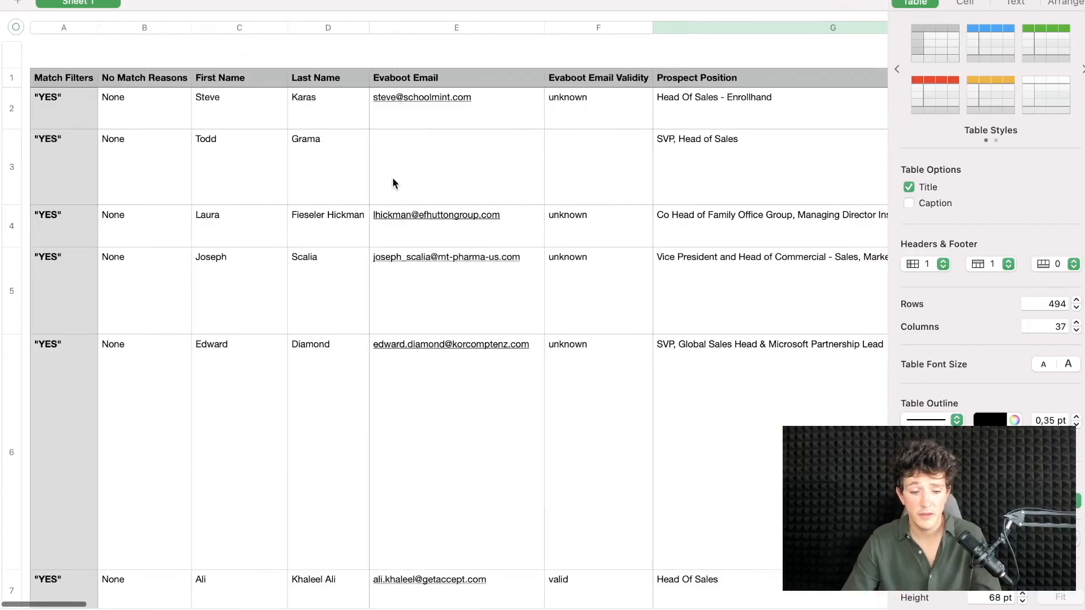
Scroll across the 37 columns of emails, positions and companies to review the export
scroll("right", 3)
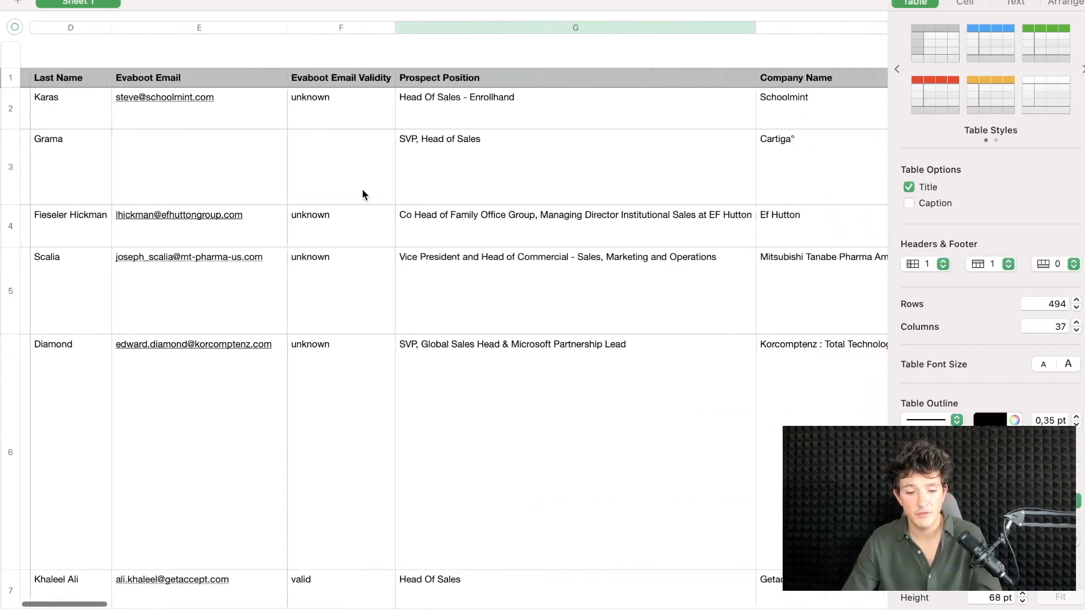
scroll("left", 3)
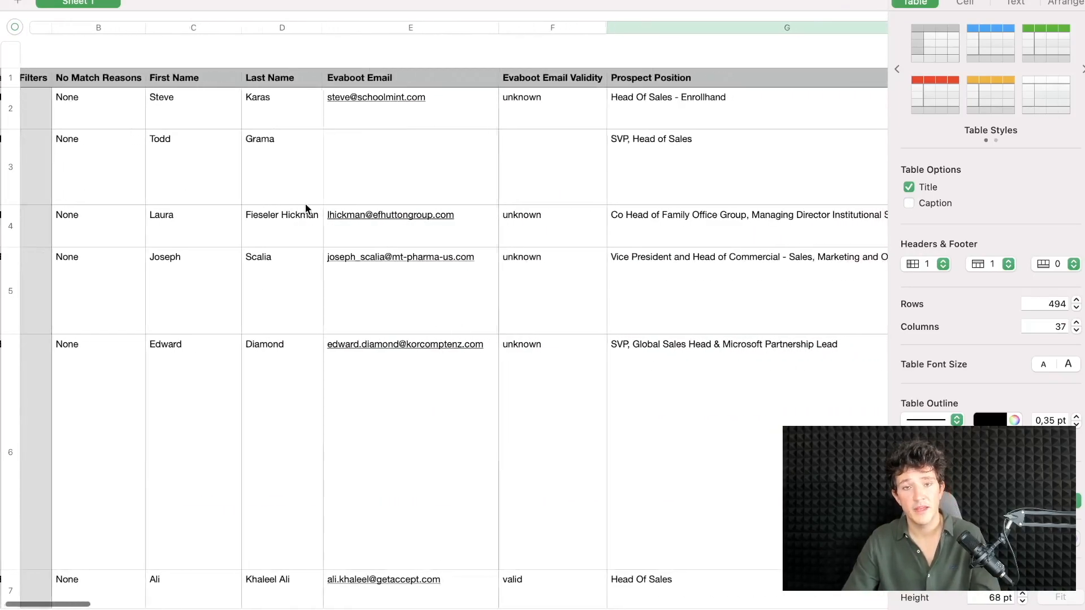
scroll("right", 3)
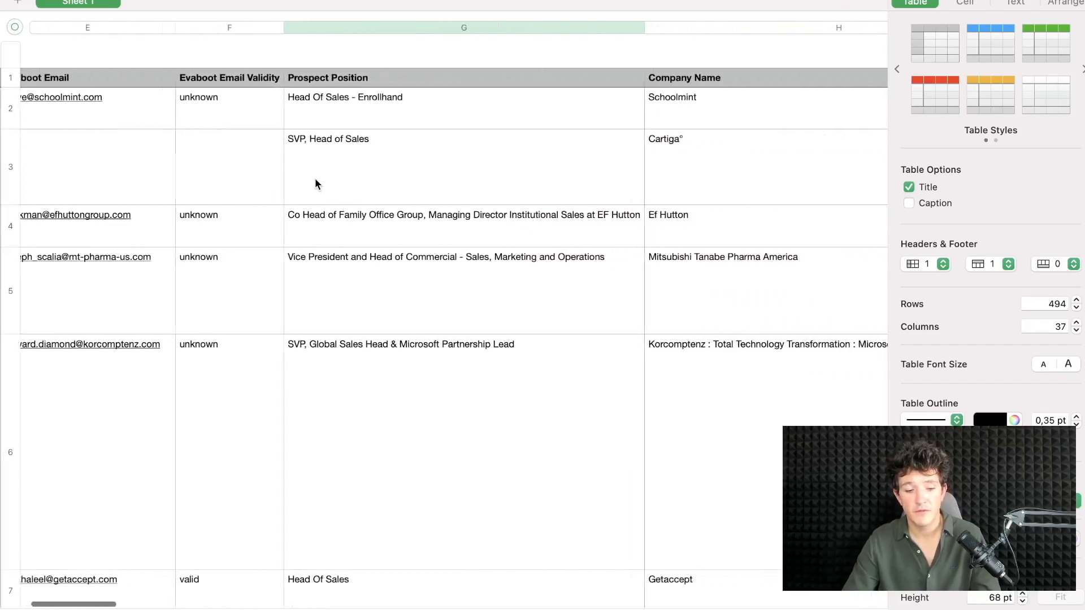
scroll("right", 3)
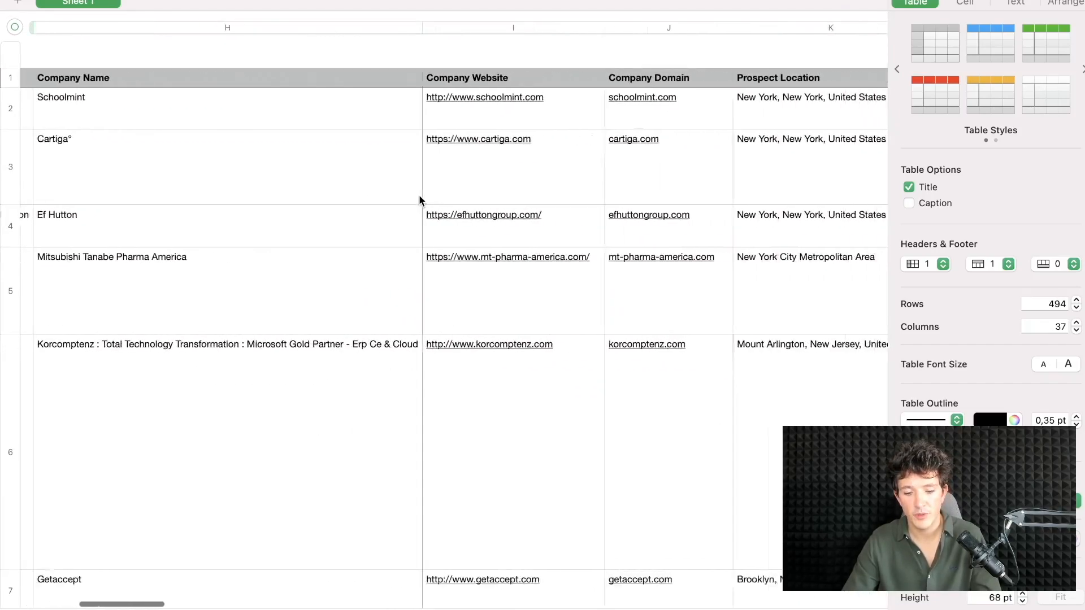
scroll("right", 3)
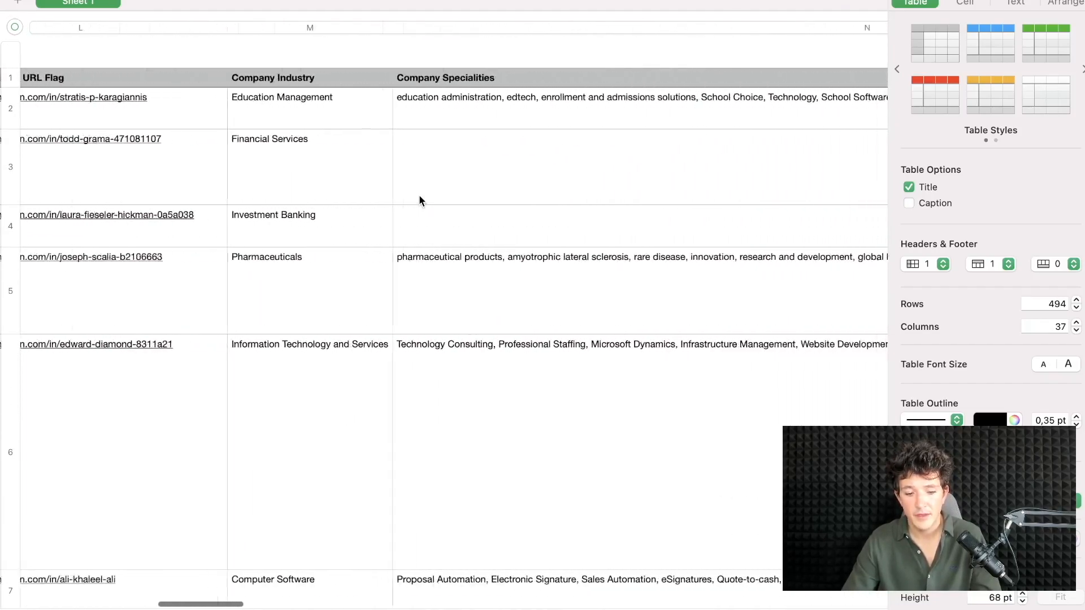
scroll("right", 3)
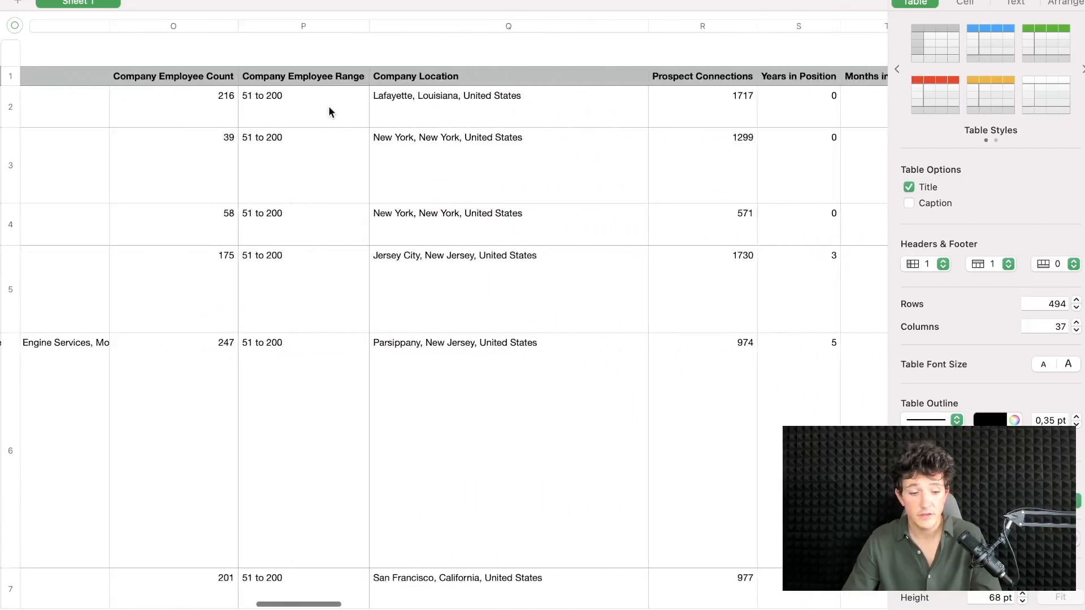
scroll("right", 3)
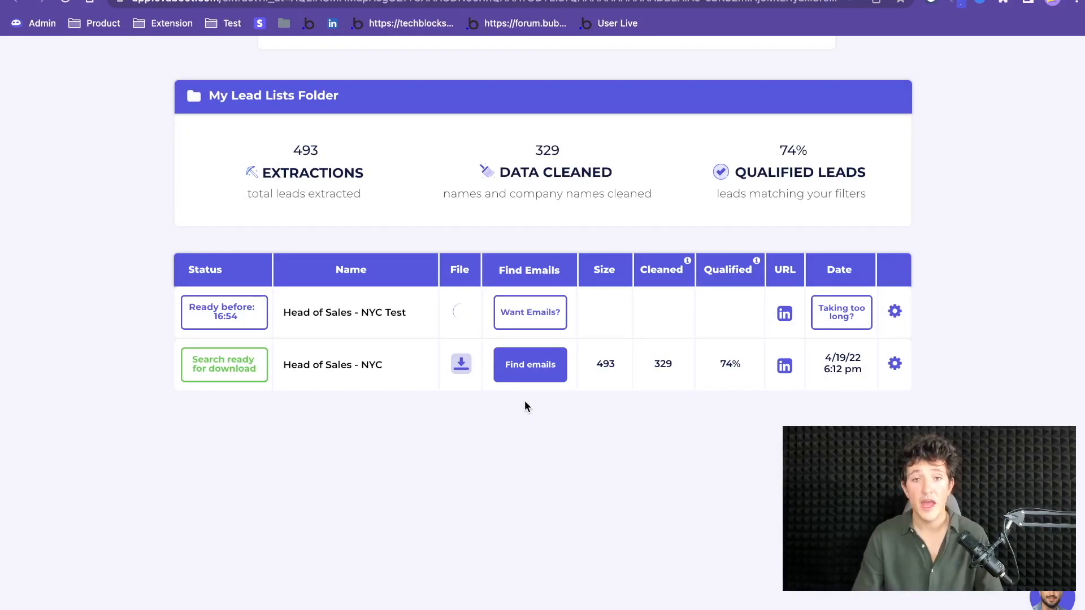
Bring up the Head of Sales - NYC download choices: all 493 leads or 364 qualified leads
left_click(529, 365)
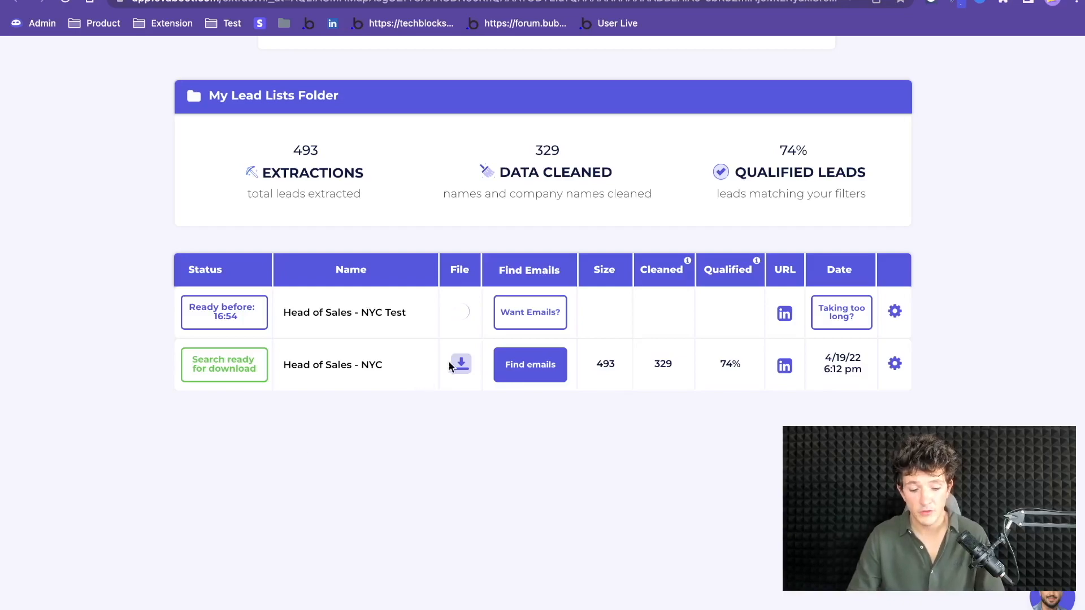
left_click(460, 365)
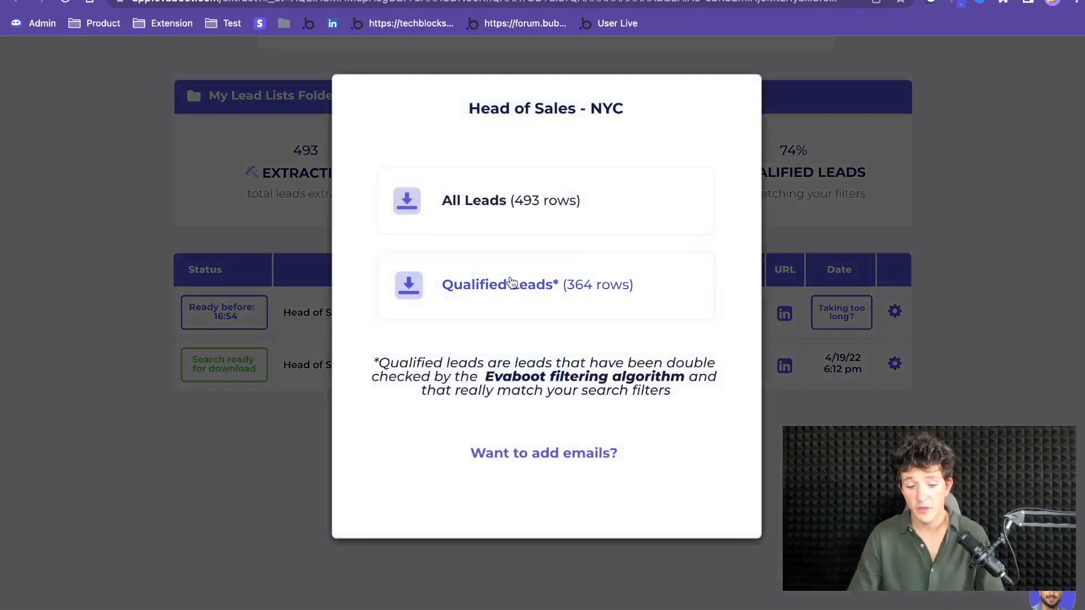
mouse_move(591, 290)
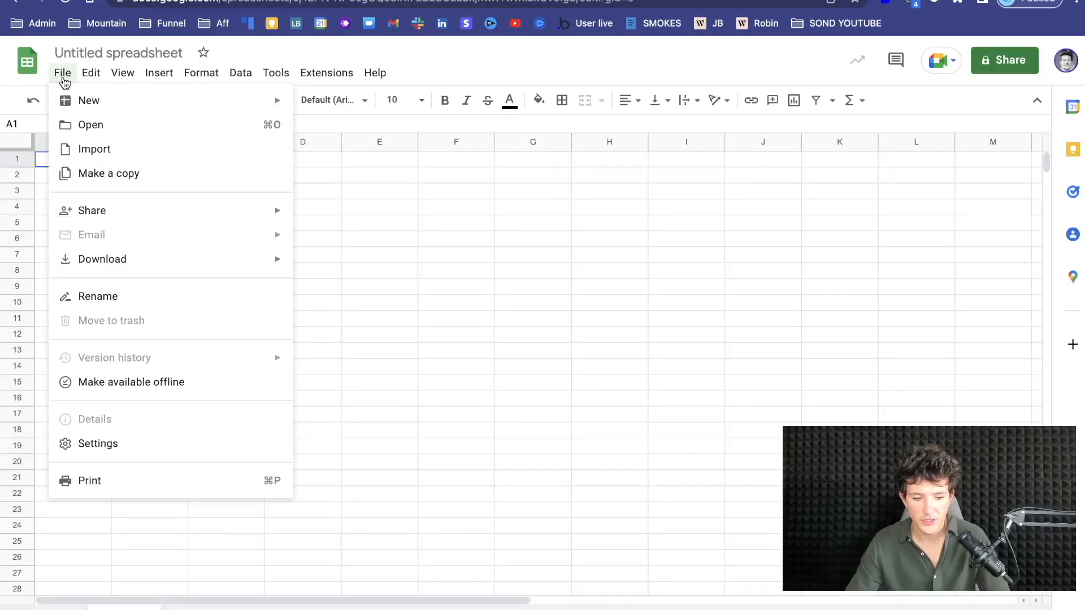
Import Head of Sales - NYC.csv from Downloads into the sheet and name it LGM Import
left_click(94, 149)
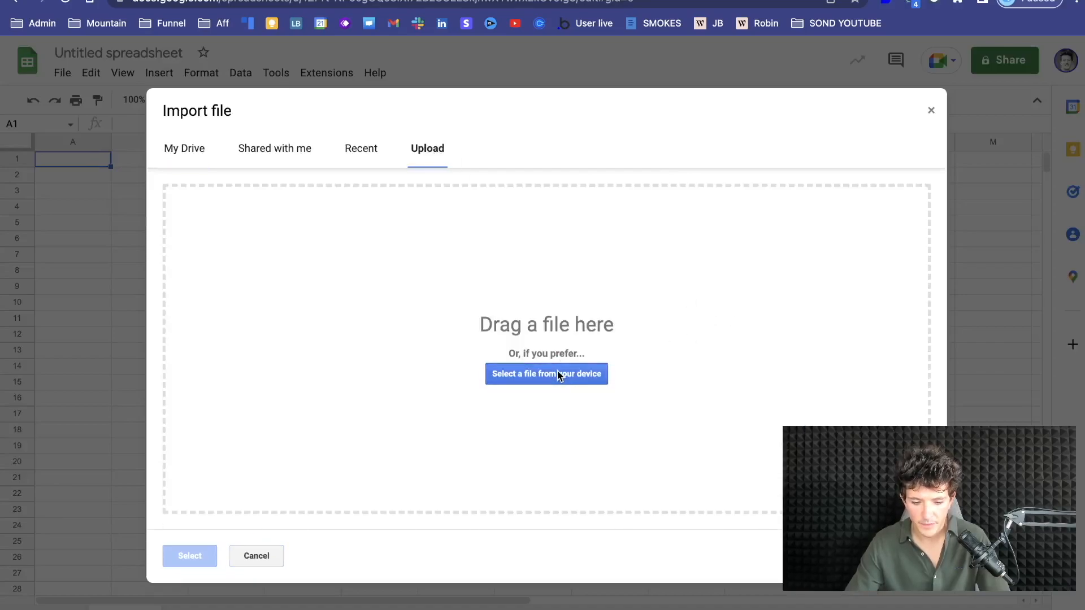
left_click(546, 374)
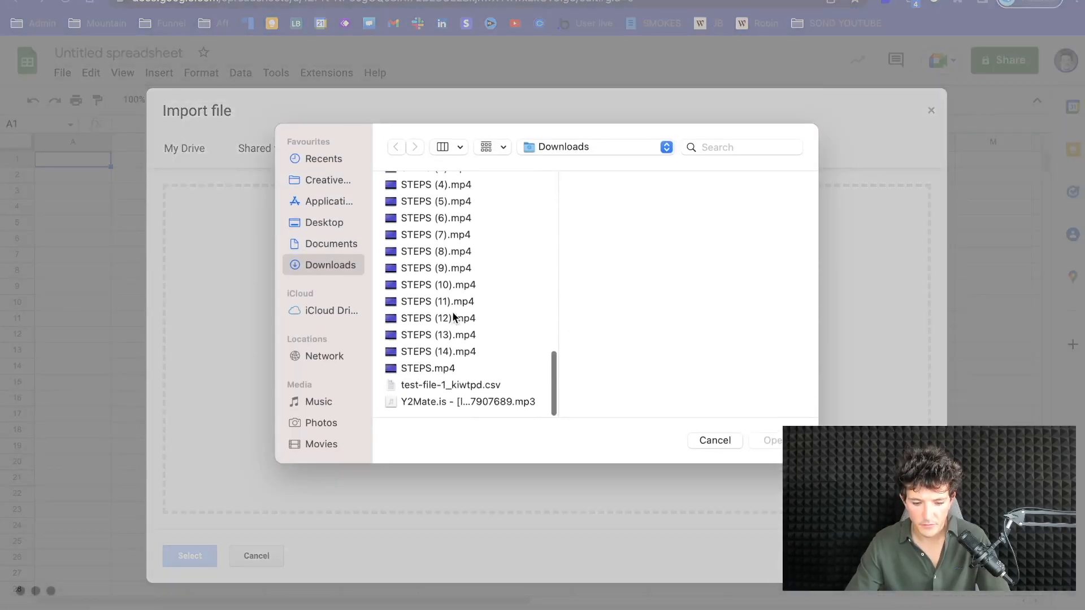
scroll("up", 3)
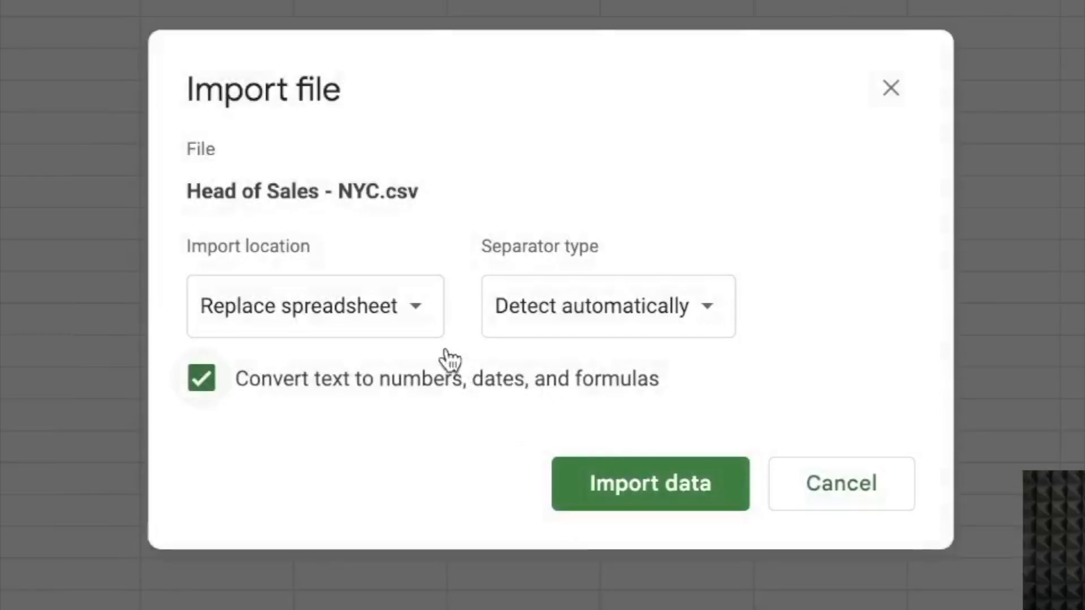
left_click(315, 306)
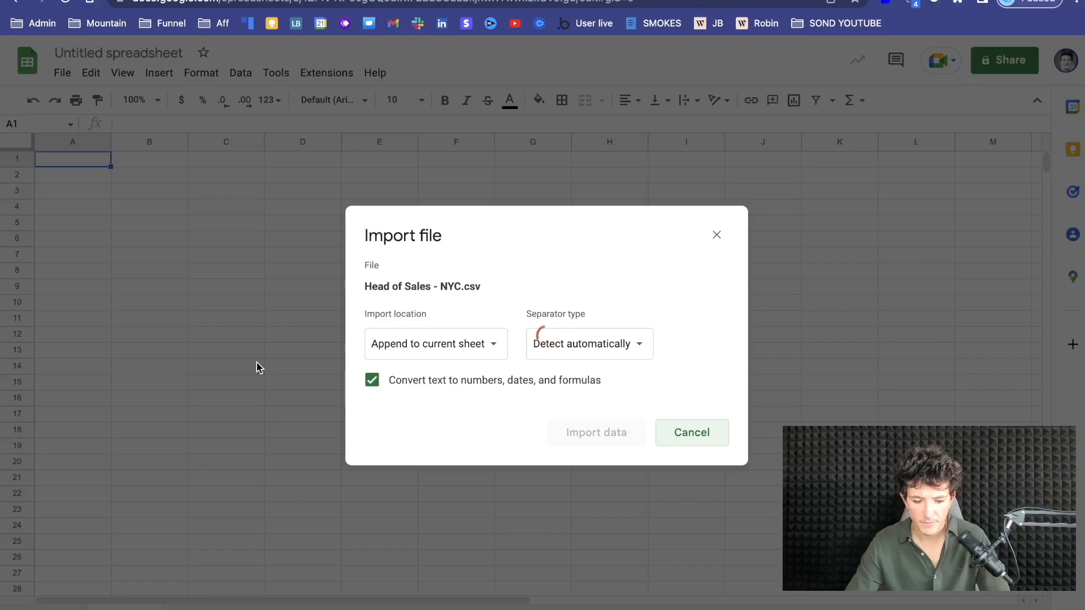
left_click(596, 432)
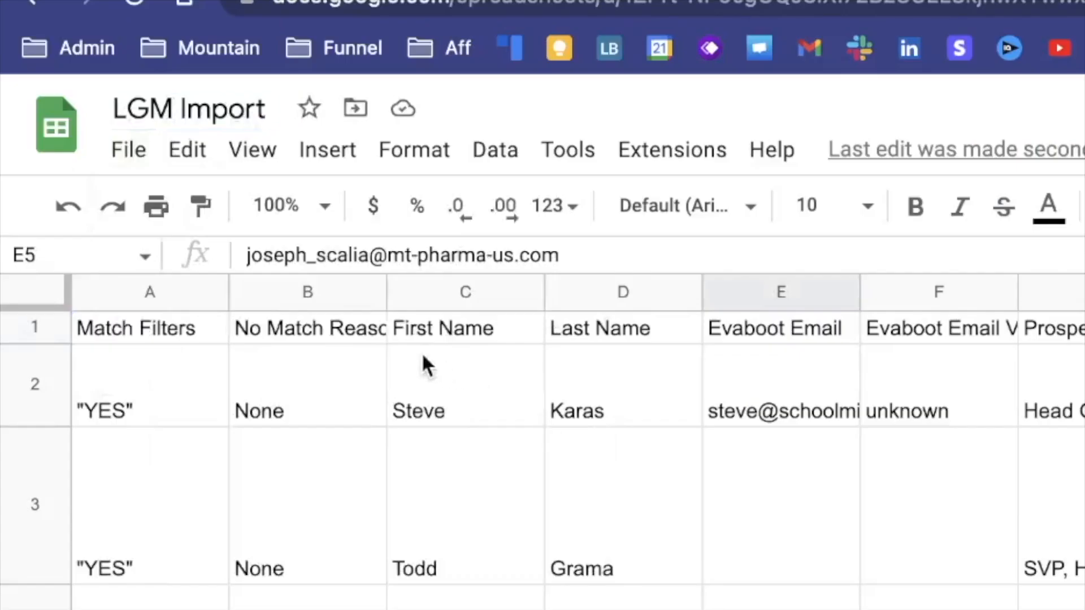
left_click(128, 149)
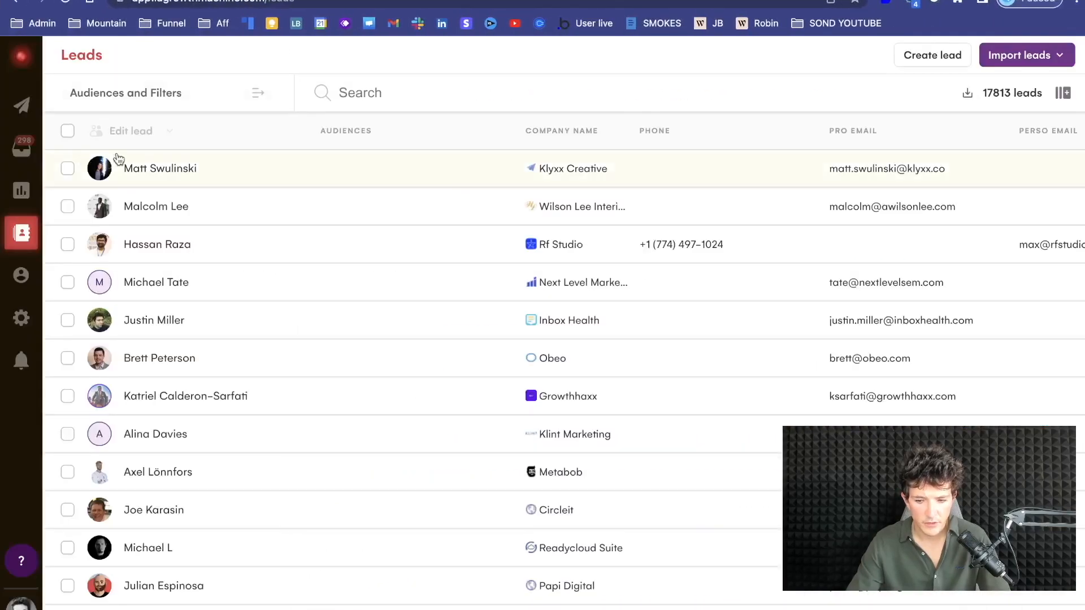
mouse_move(20, 233)
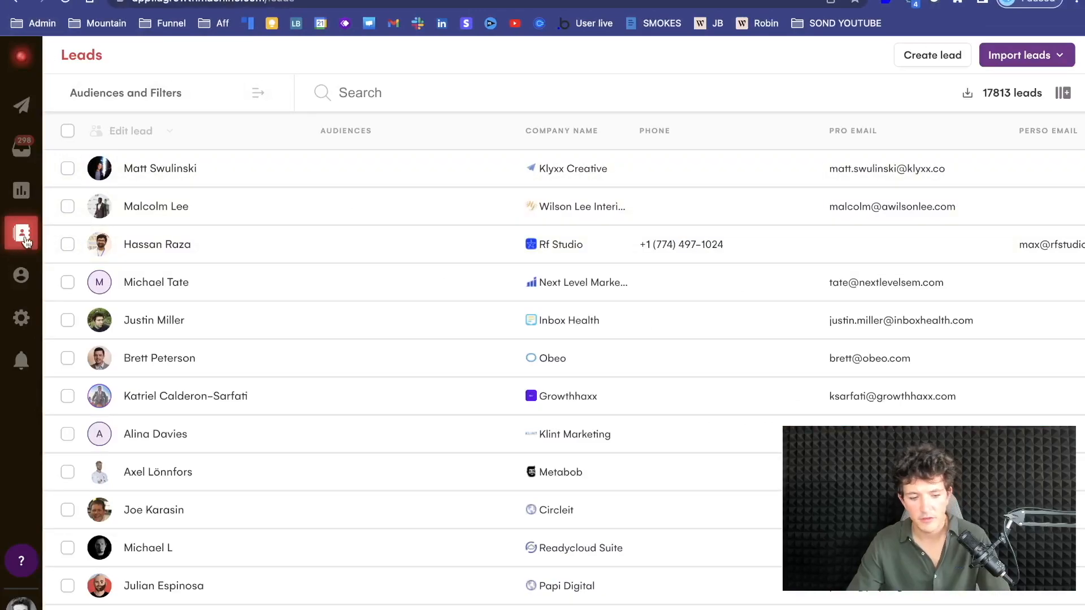
mouse_move(1027, 54)
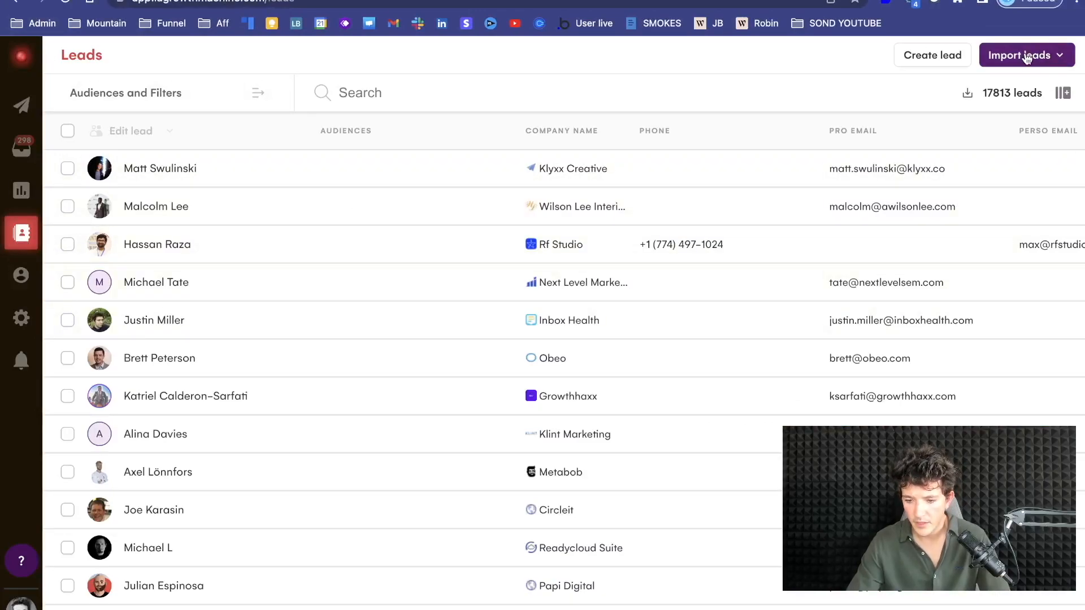
left_click(1019, 54)
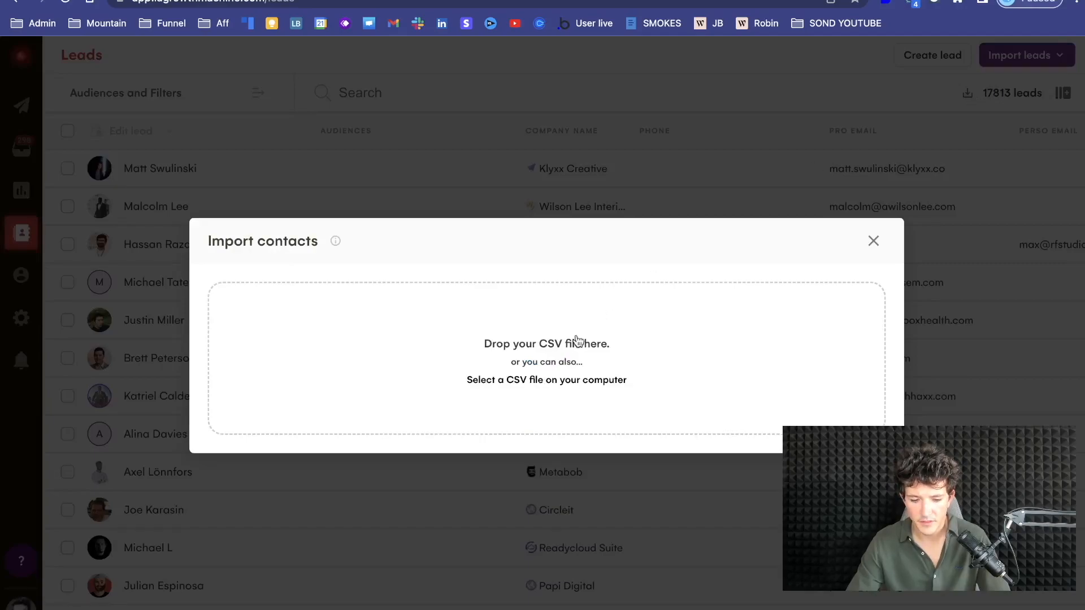
left_click(545, 379)
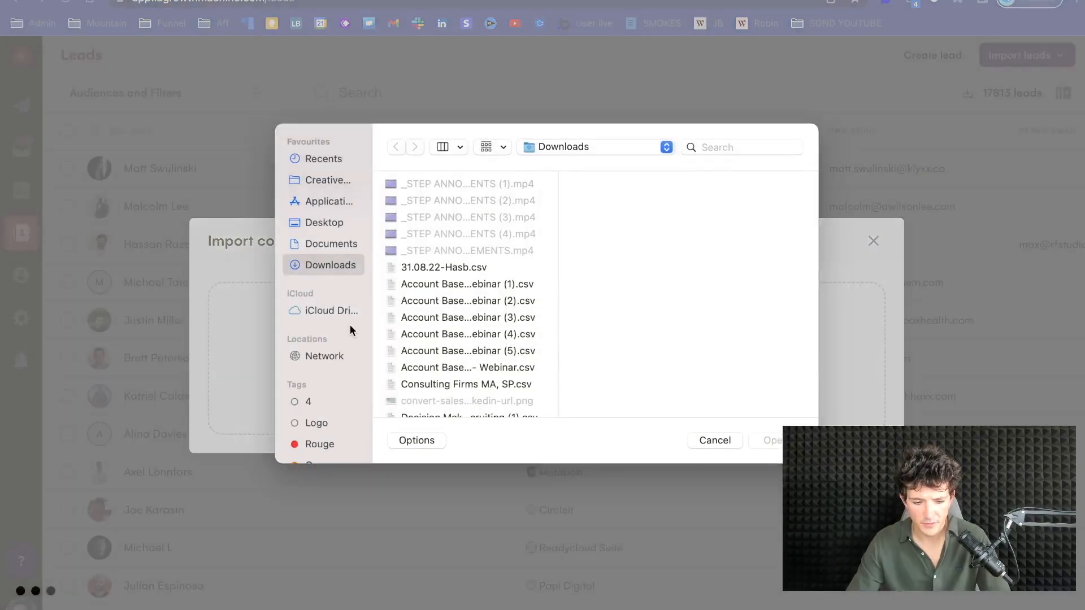
left_click(322, 222)
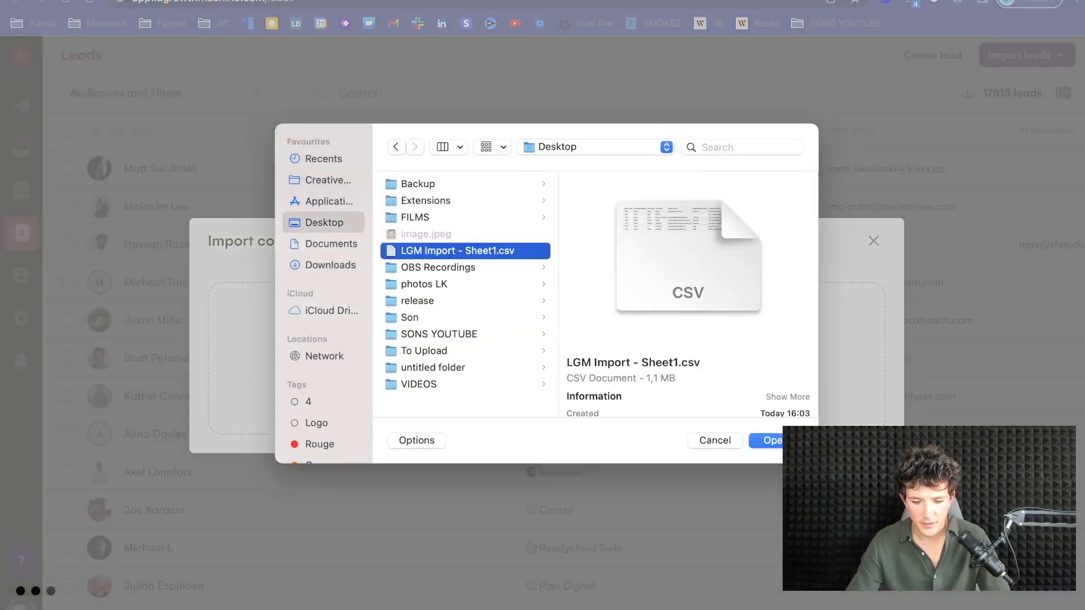
left_click(770, 441)
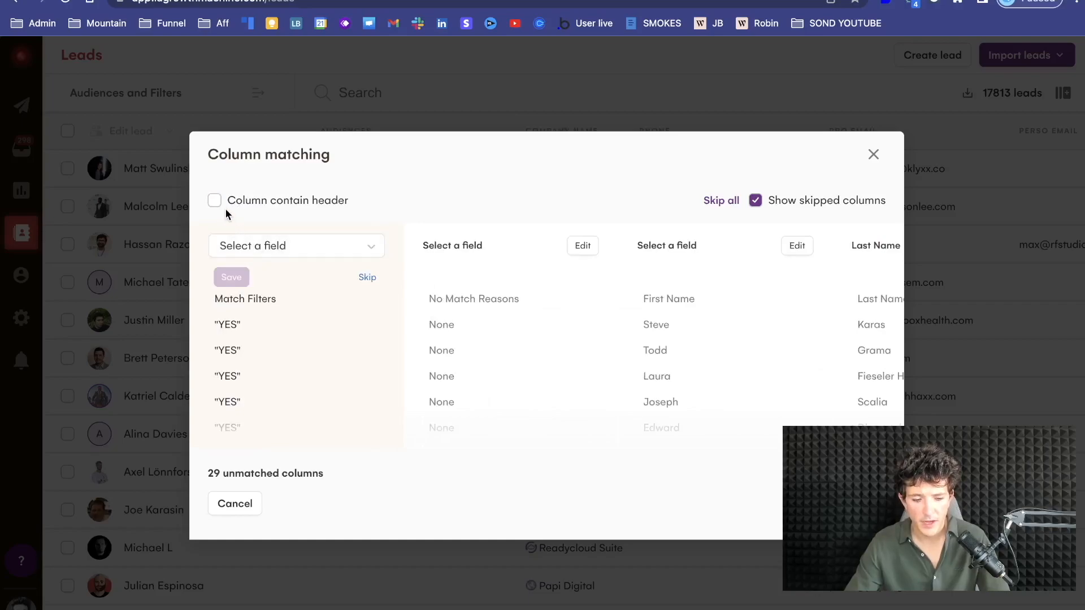
left_click(214, 200)
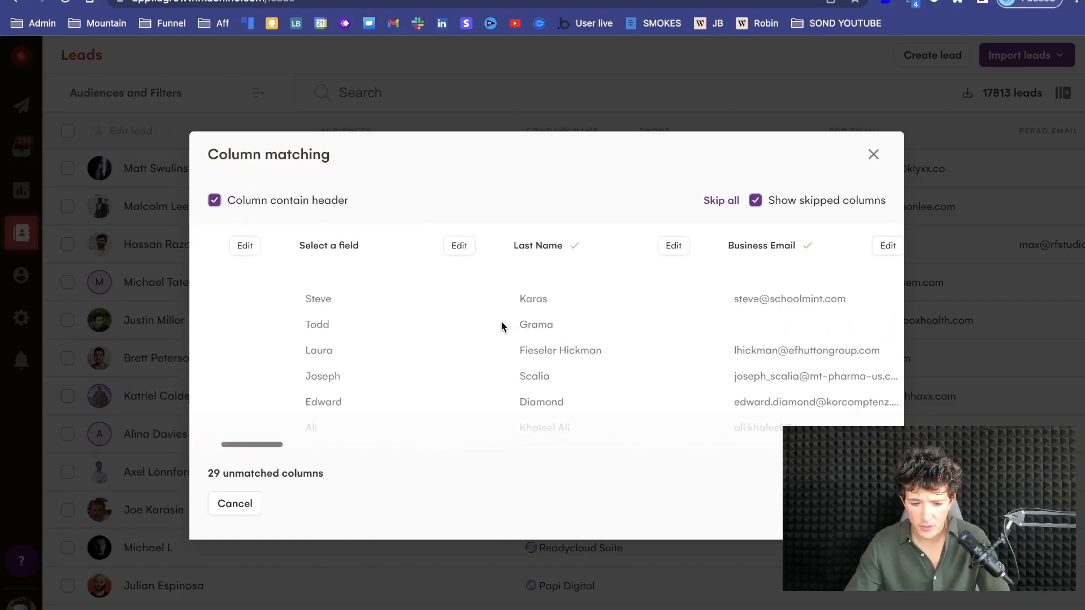
scroll("right", 3)
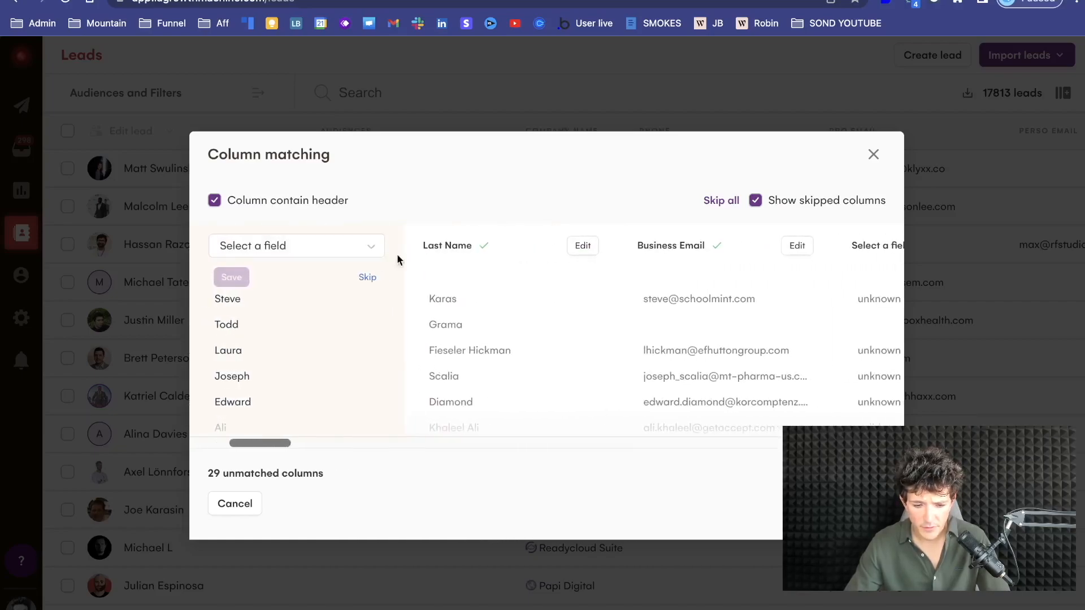
left_click(295, 245)
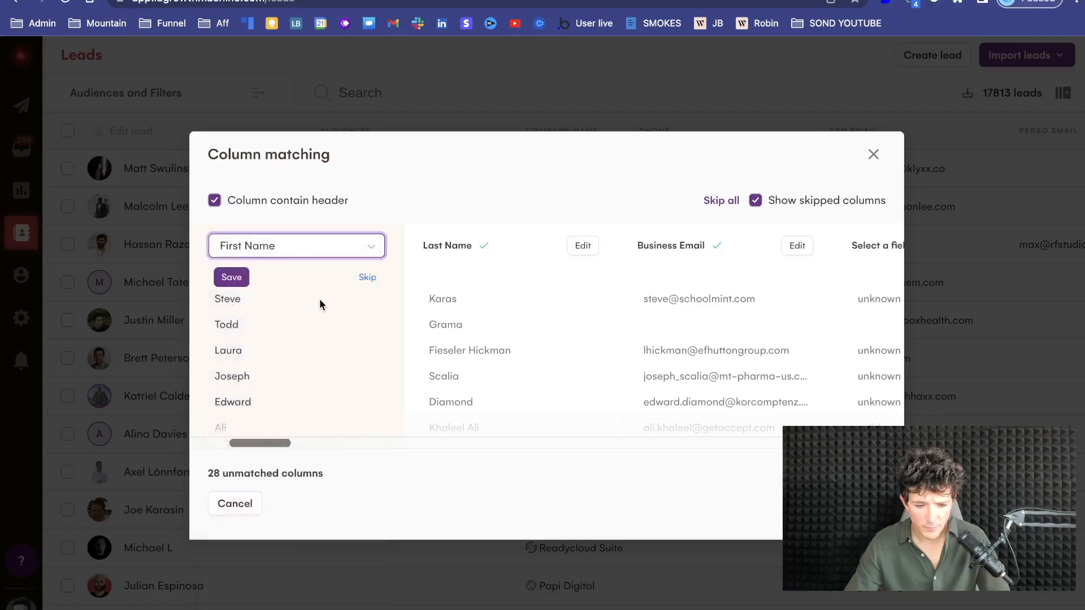
left_click(230, 277)
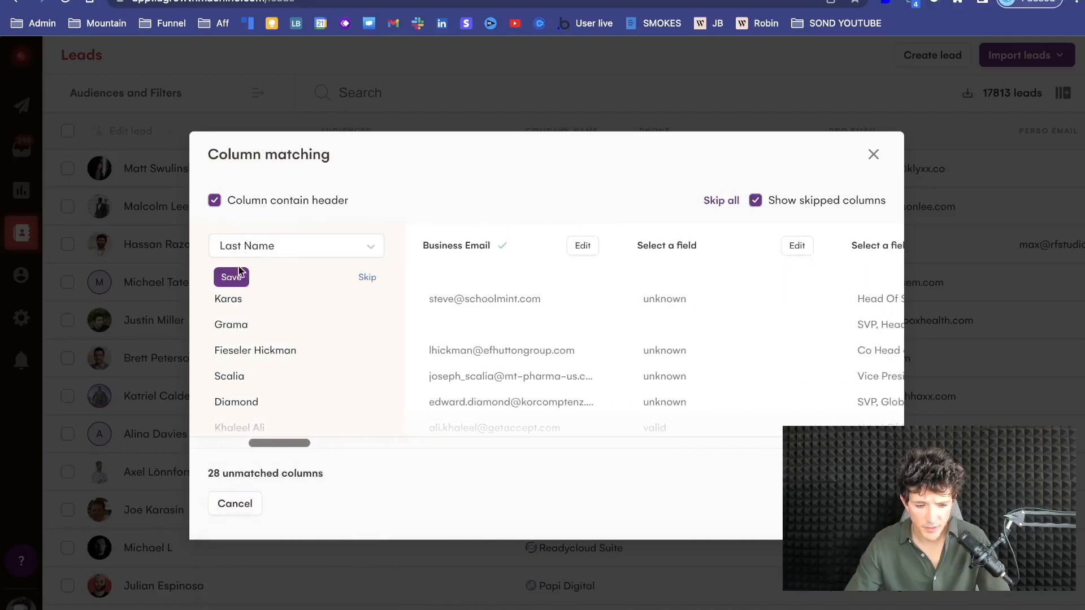
scroll("right", 3)
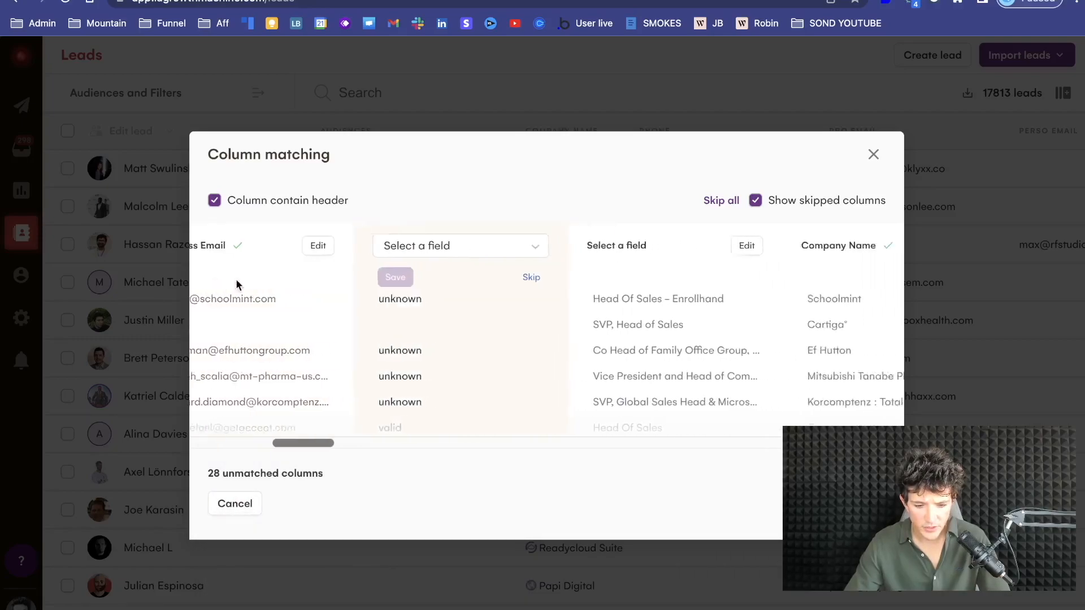
left_click(872, 155)
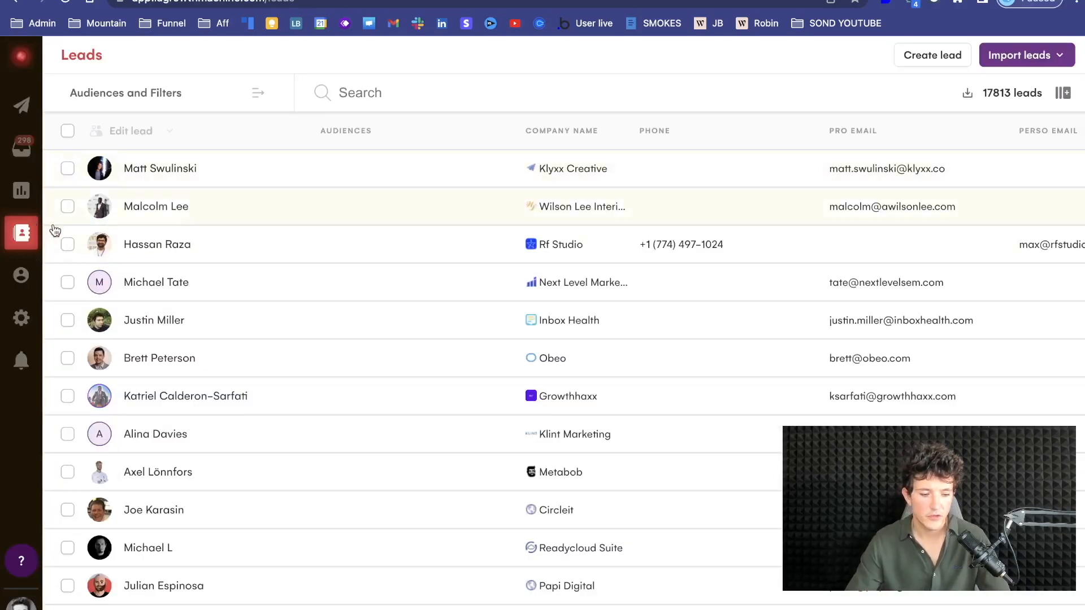
From Campaigns, set the duplicated campaign's audience to the 659-lead no-scraping-launched list
left_click(20, 105)
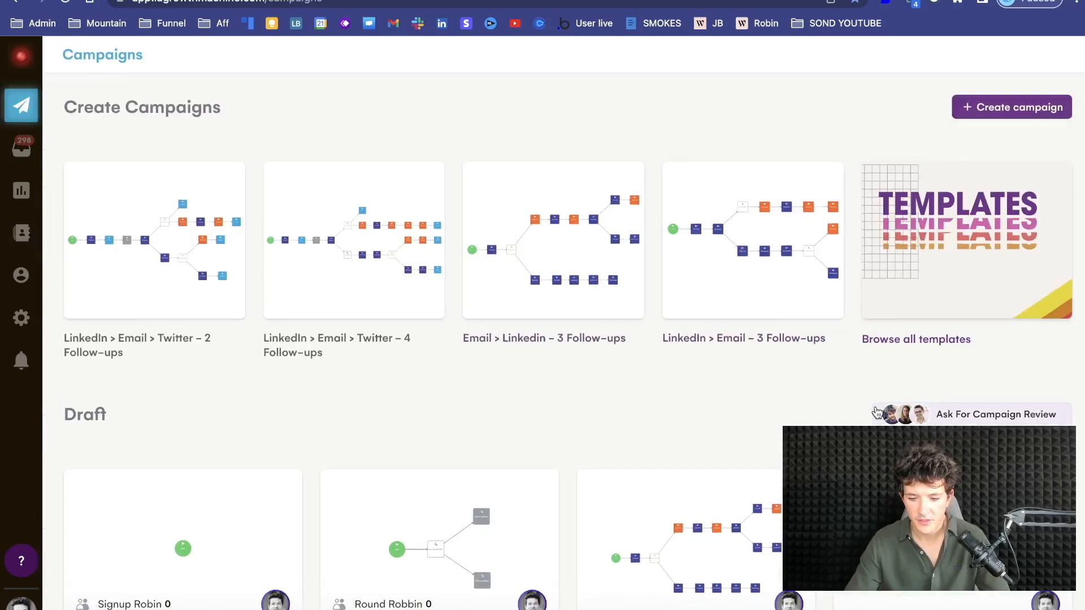
mouse_move(956, 248)
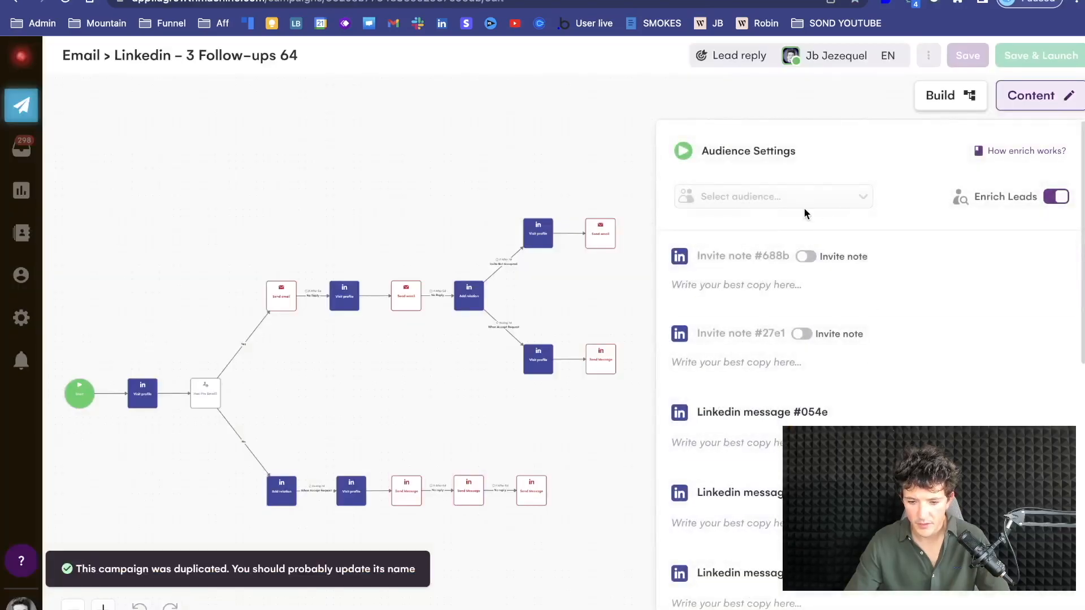
left_click(772, 195)
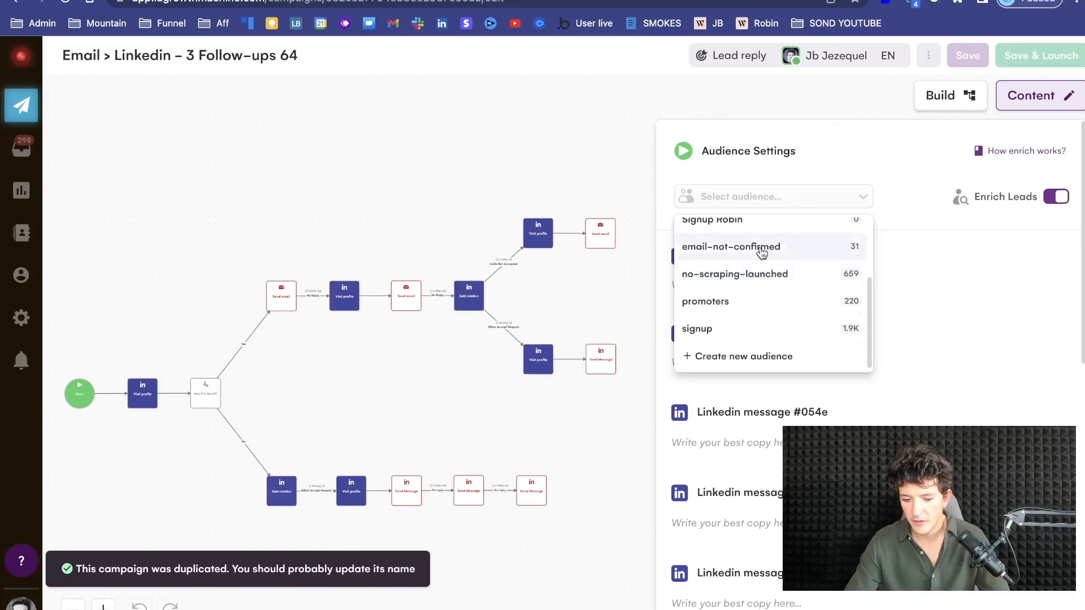
left_click(734, 273)
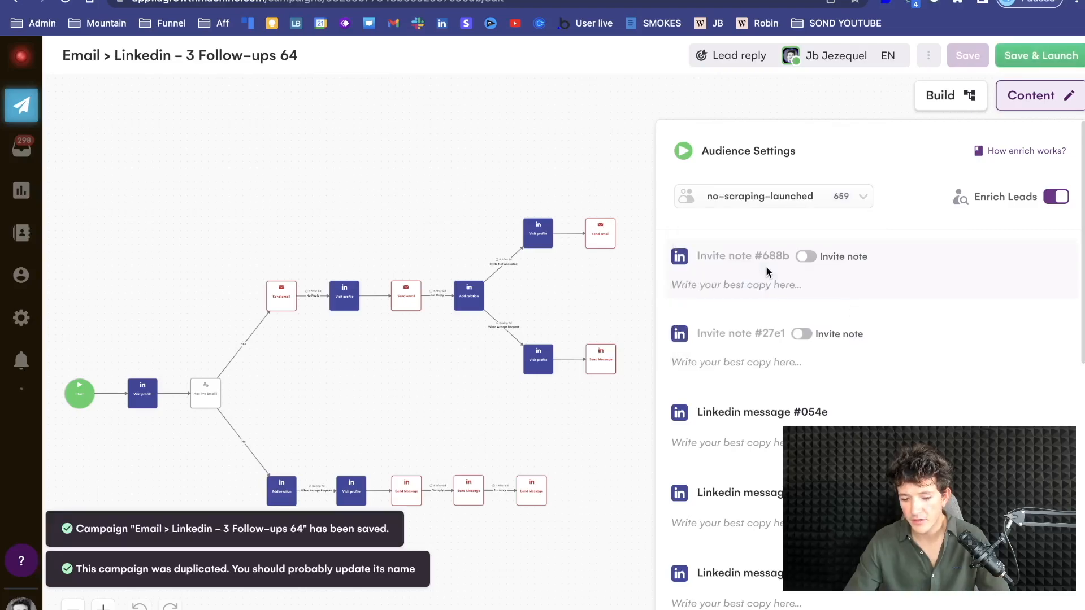